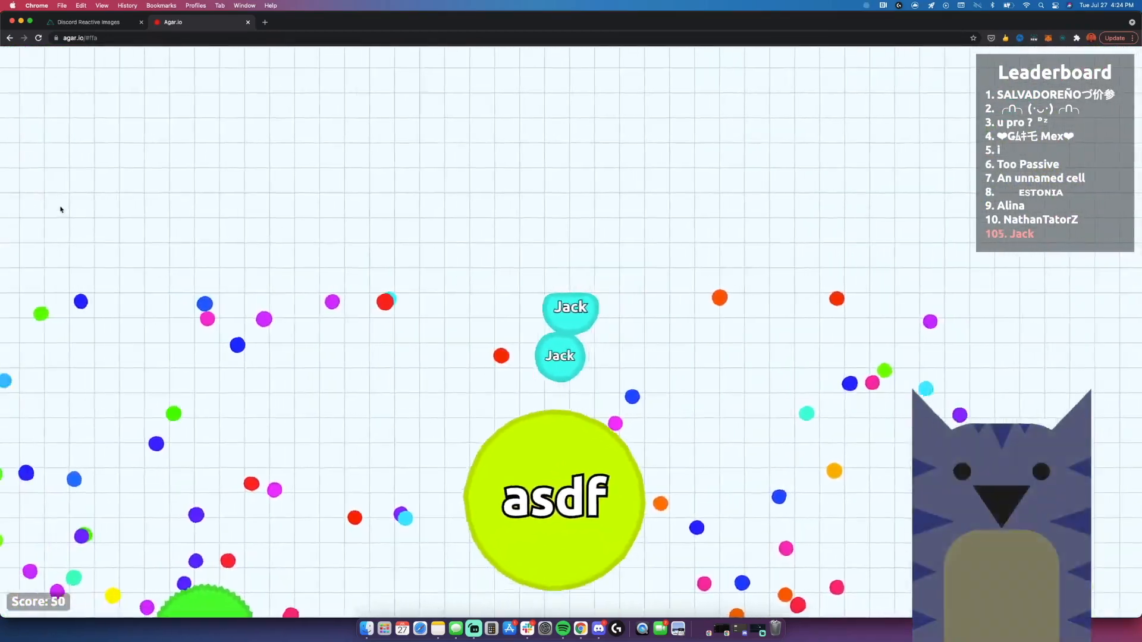
Search Google Images for "kapwing logo" and preview a square cat-logo result
click(248, 21)
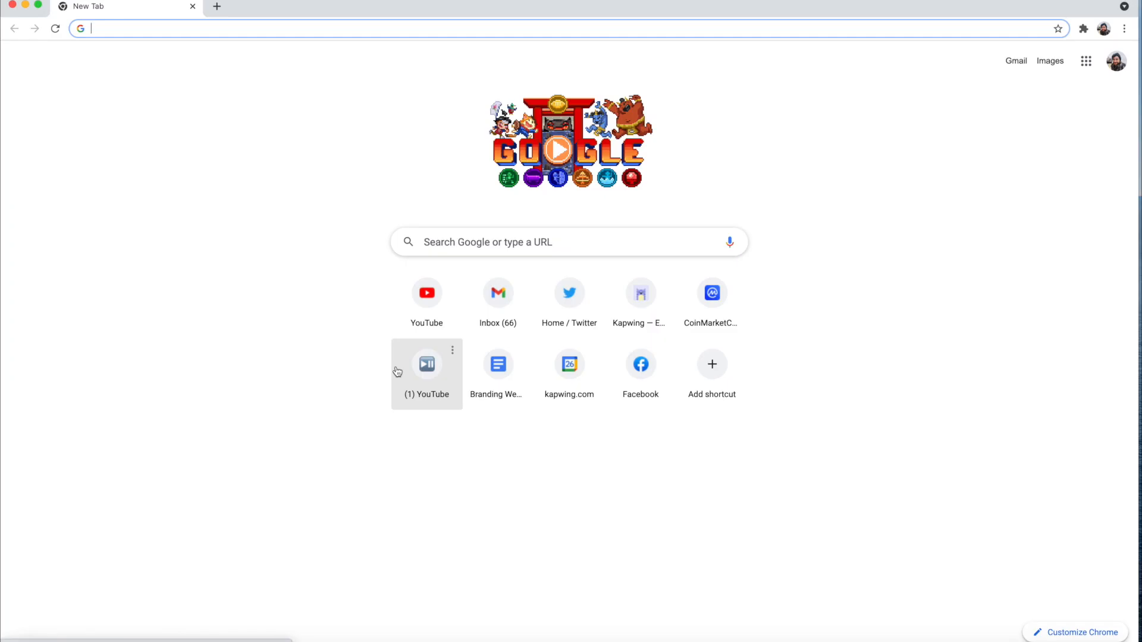
mouse_move(299, 3)
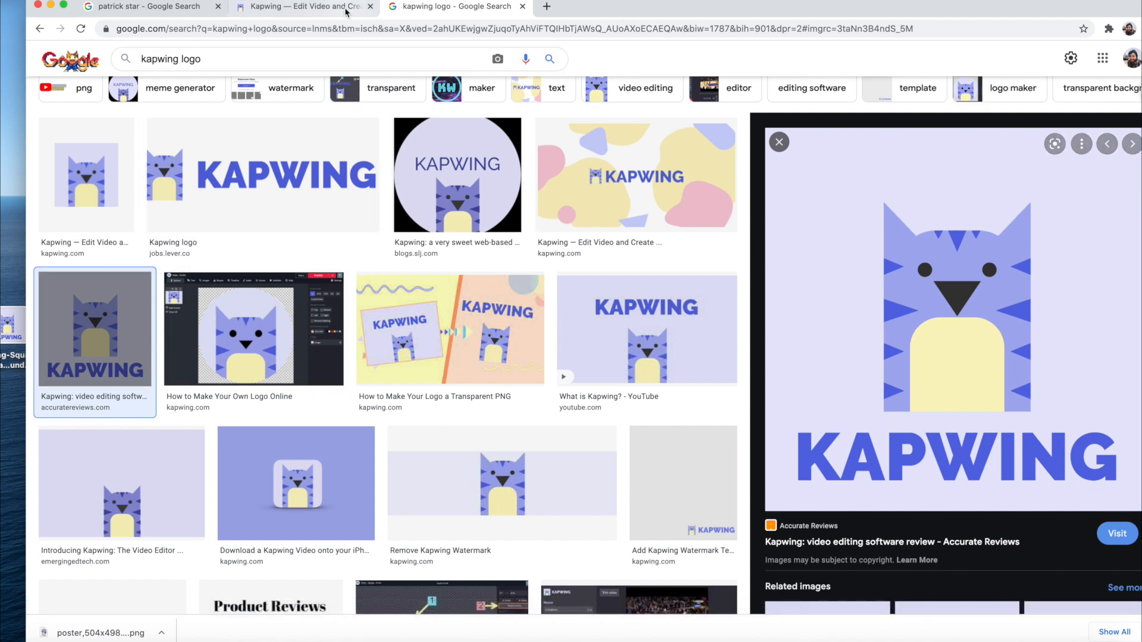
mouse_move(897, 324)
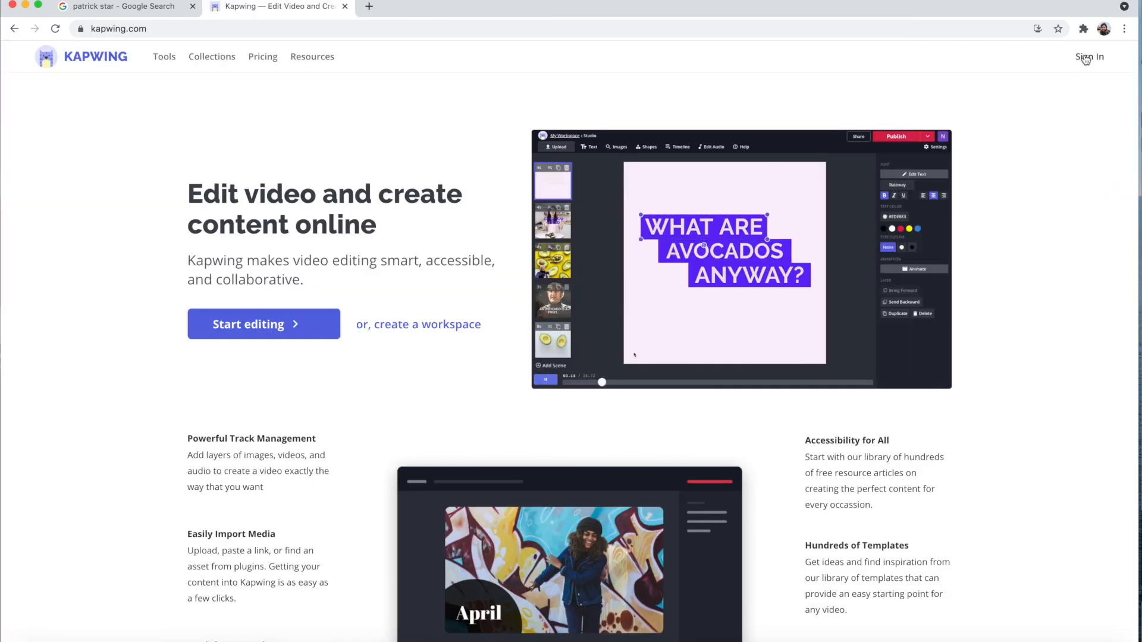
Sign in on kapwing.com and enter the Studio with the cat logo uploaded
click(456, 7)
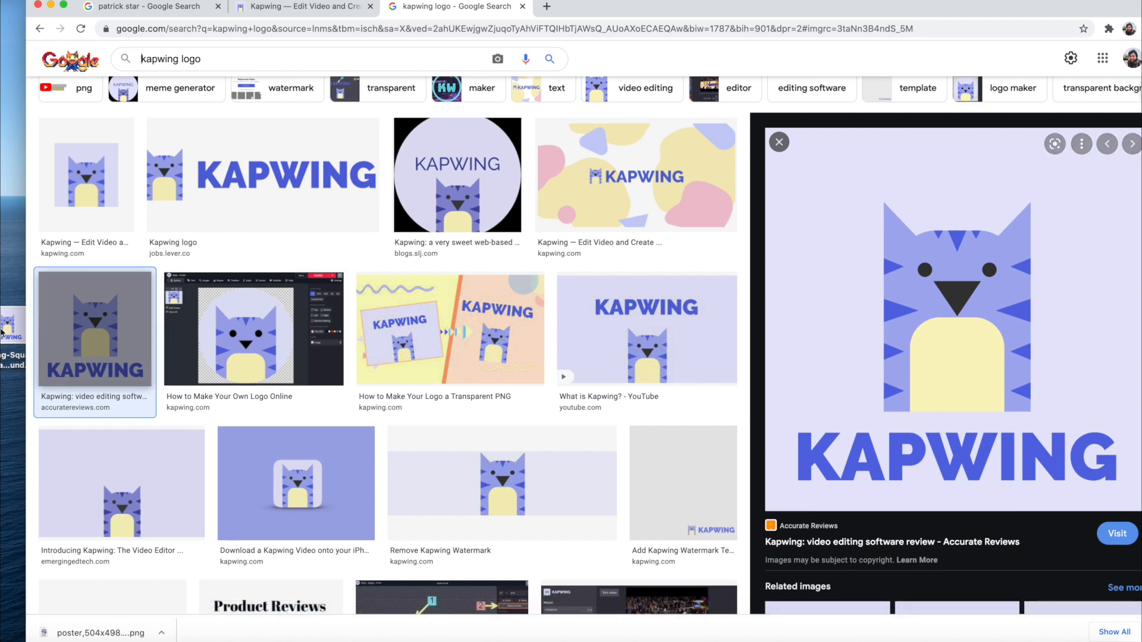
mouse_move(940, 466)
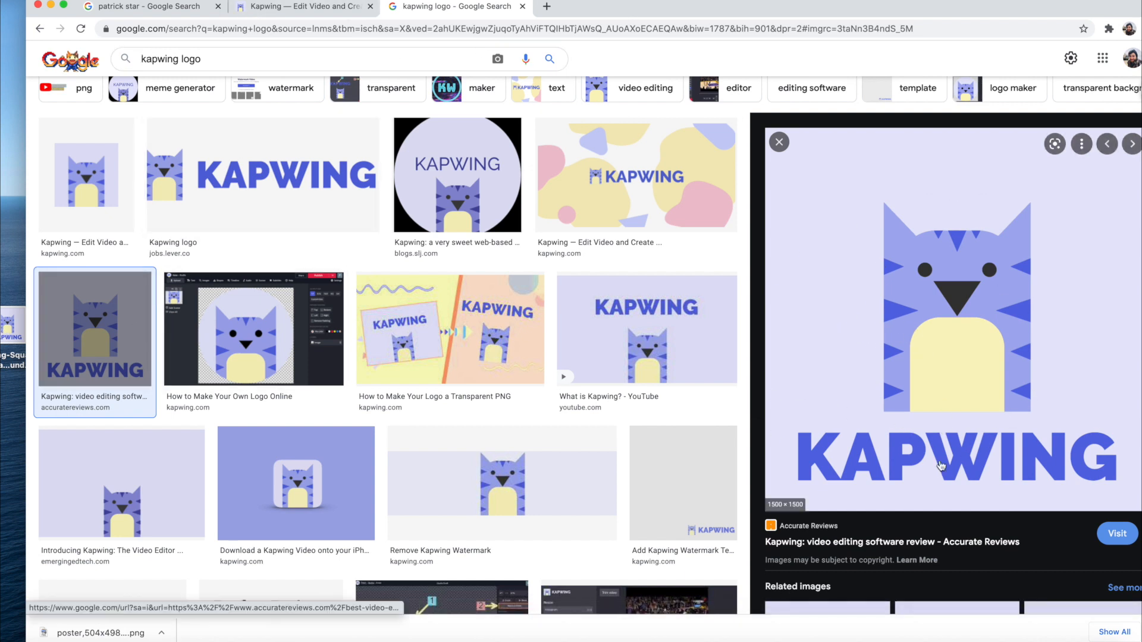
mouse_move(1003, 288)
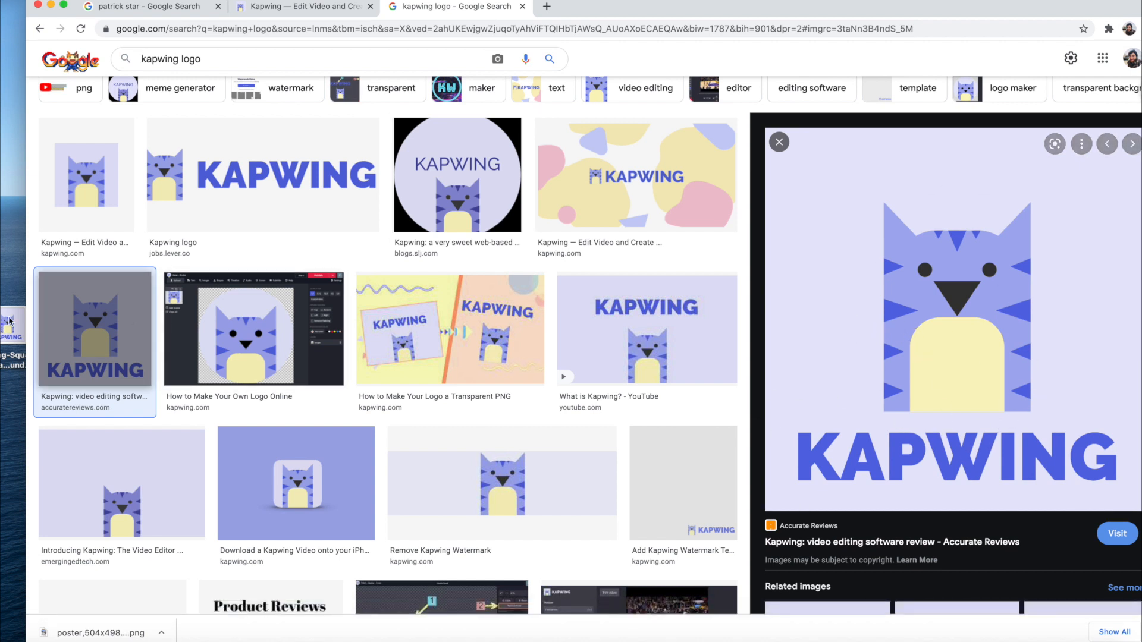
mouse_move(901, 331)
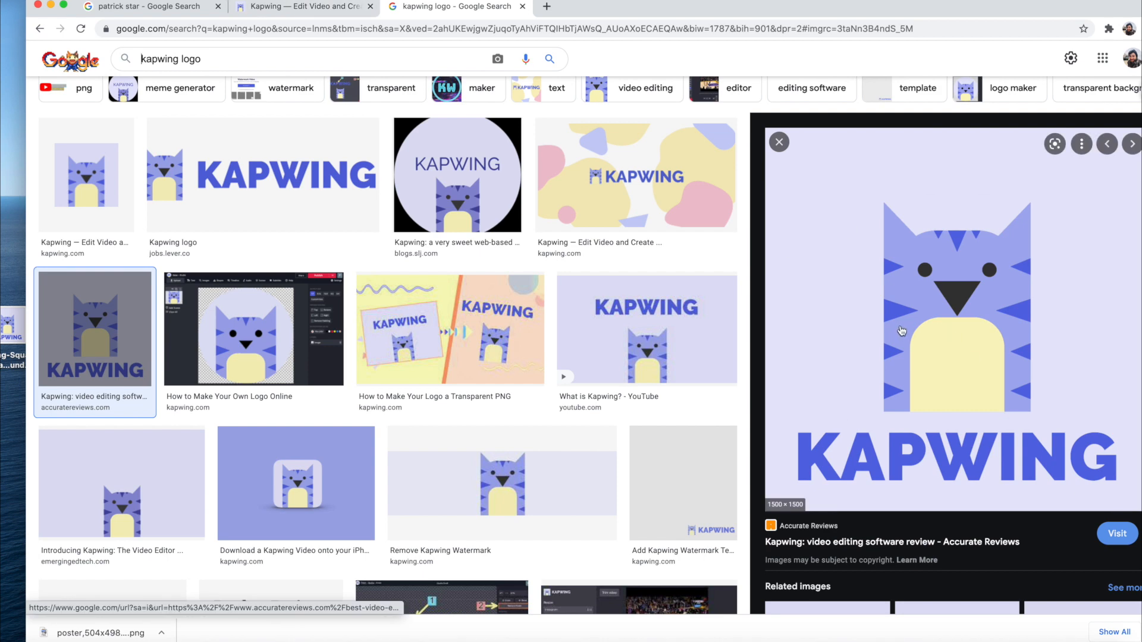
mouse_move(946, 193)
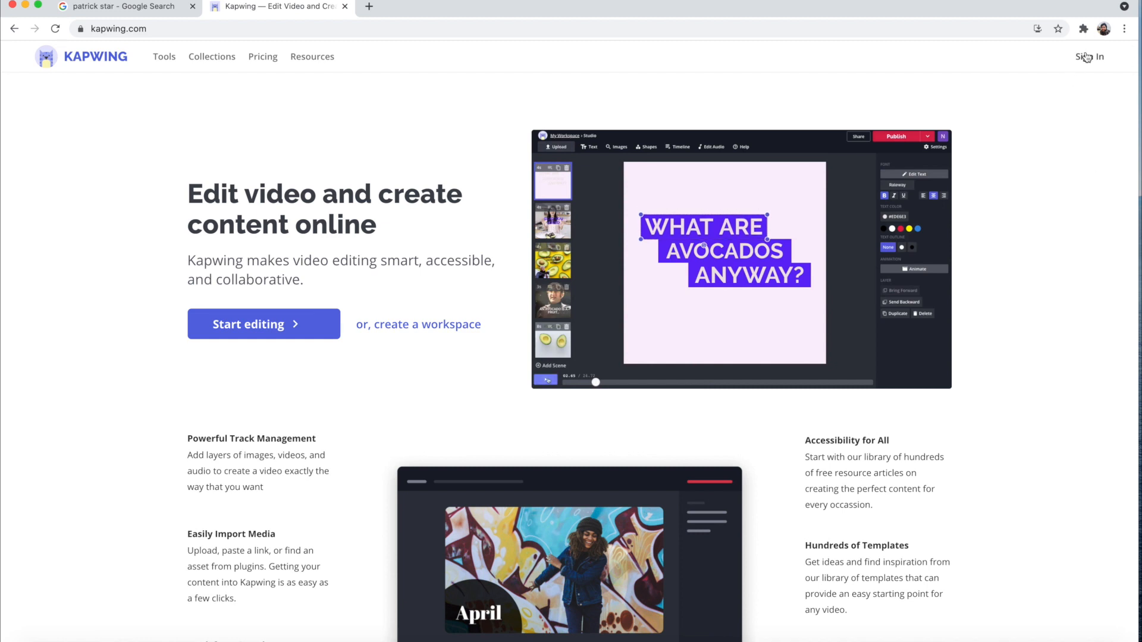
click(1088, 56)
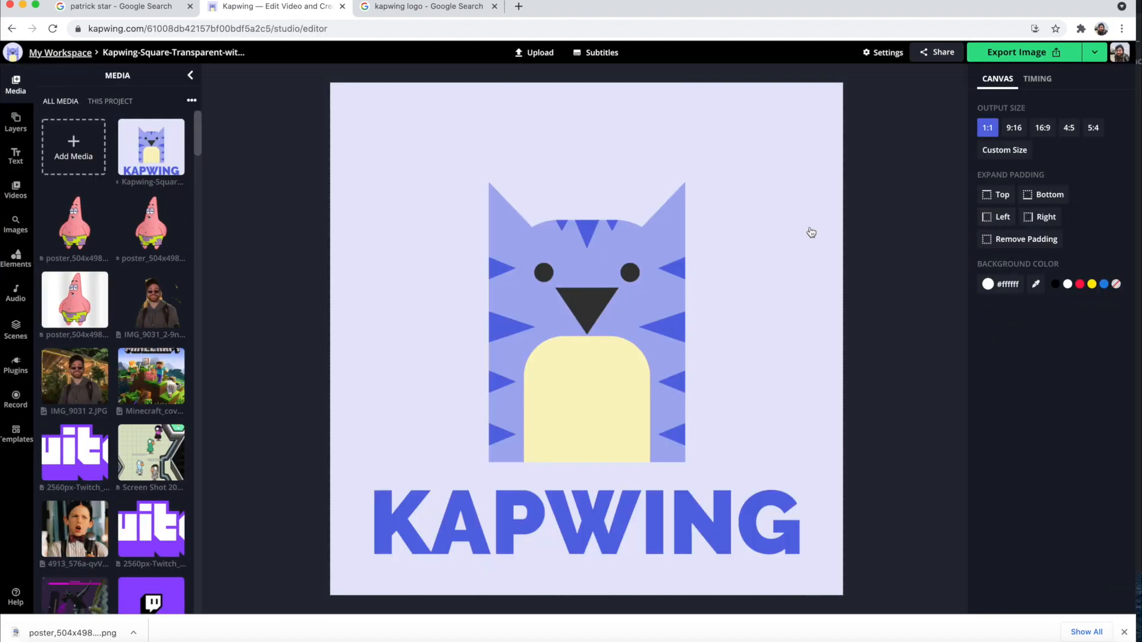
Erase the logo's pale background and KAPWING lettering with Magic Wand and the Erase brush
click(587, 320)
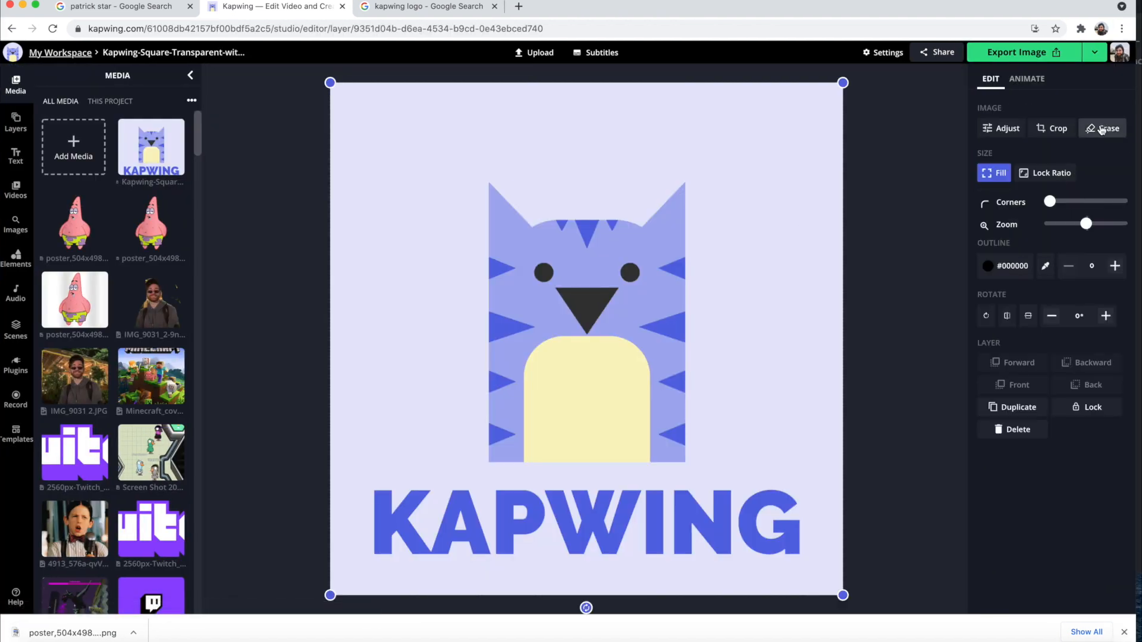
click(1101, 129)
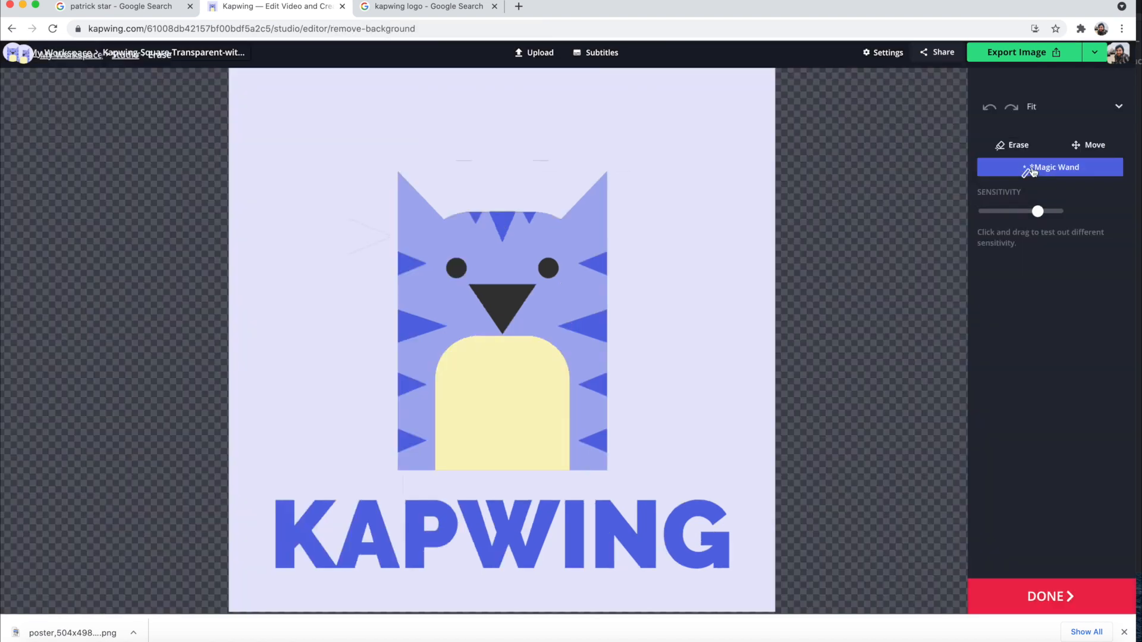
mouse_move(724, 148)
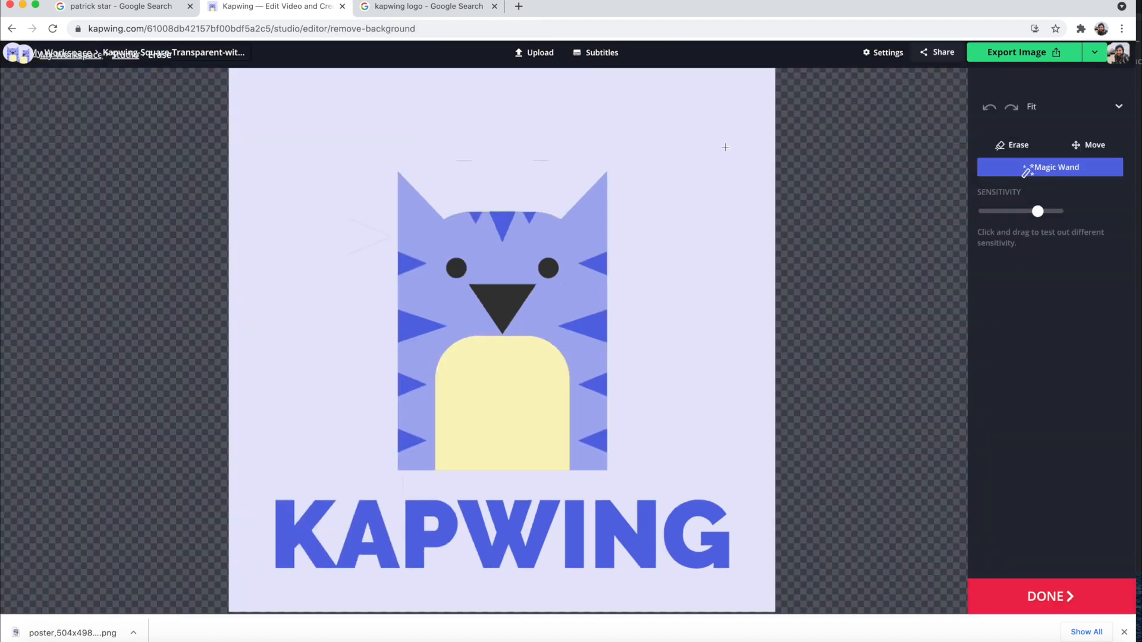
mouse_move(764, 540)
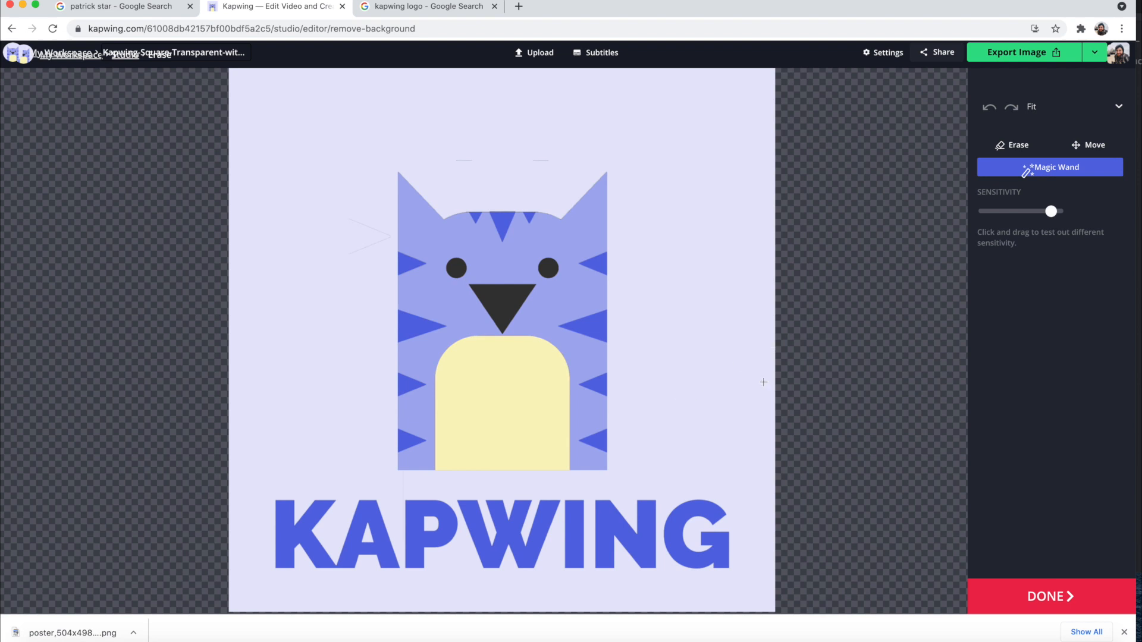
mouse_move(735, 496)
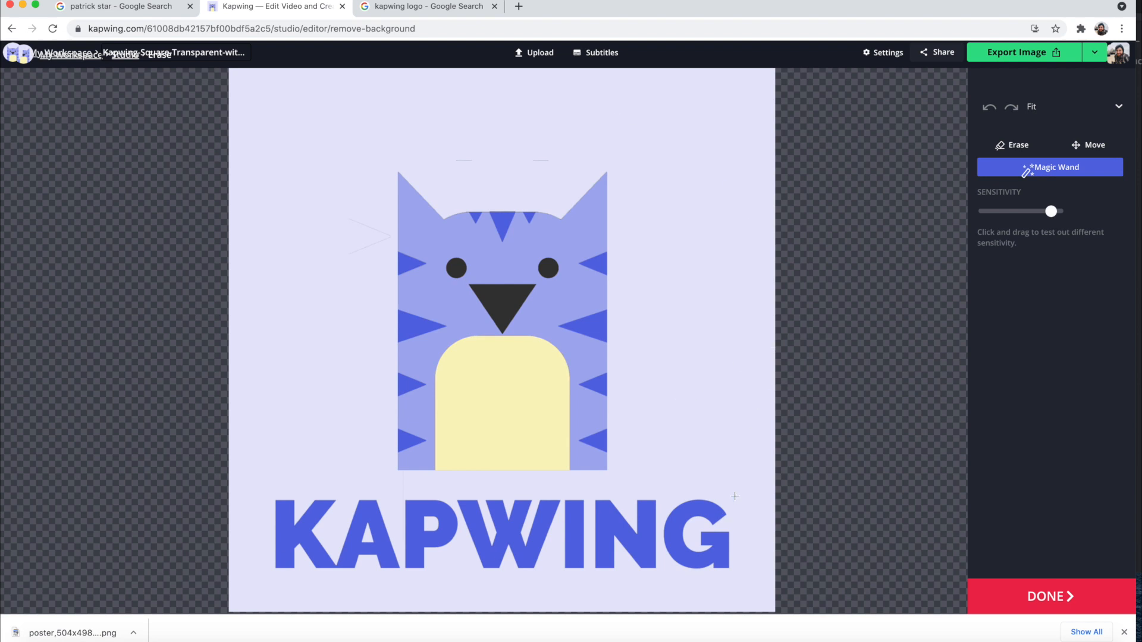
mouse_move(1029, 175)
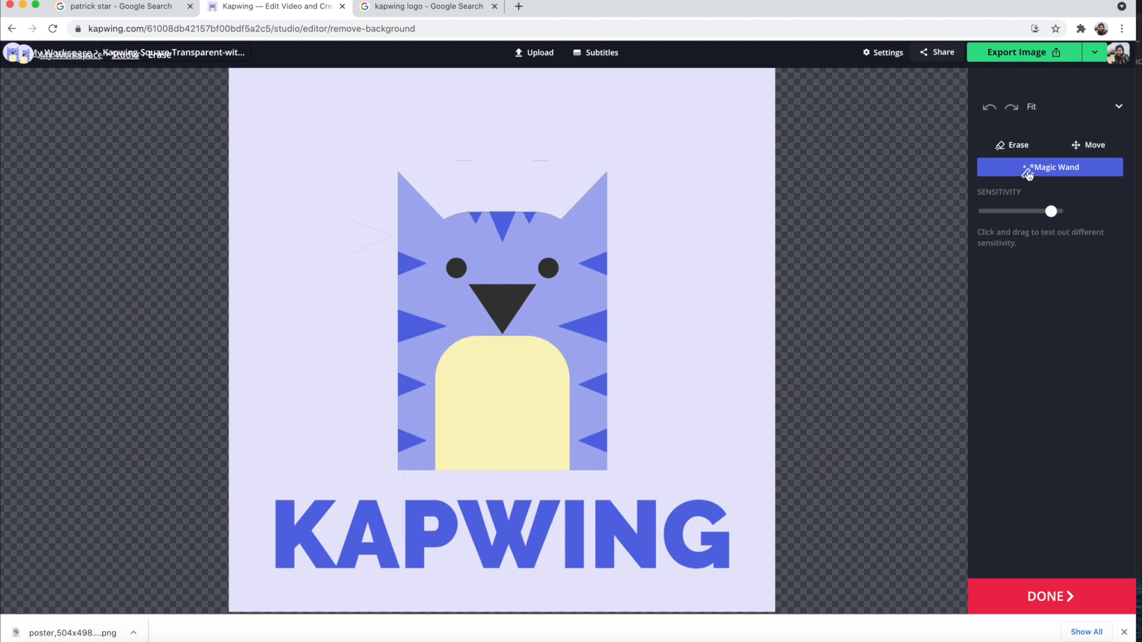
click(1017, 144)
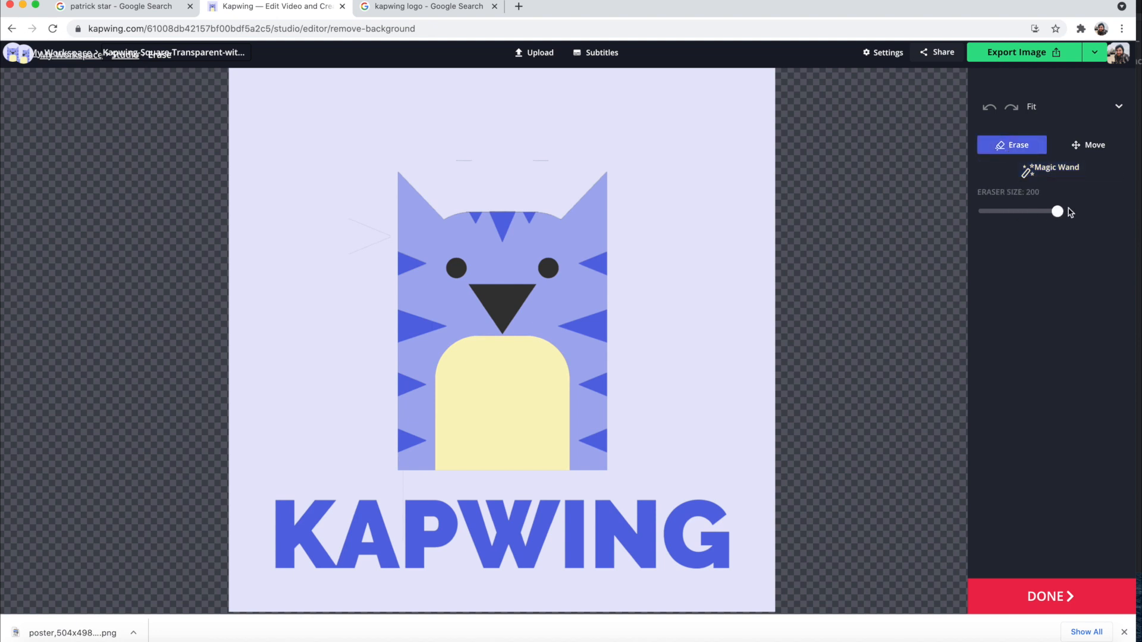
mouse_move(760, 86)
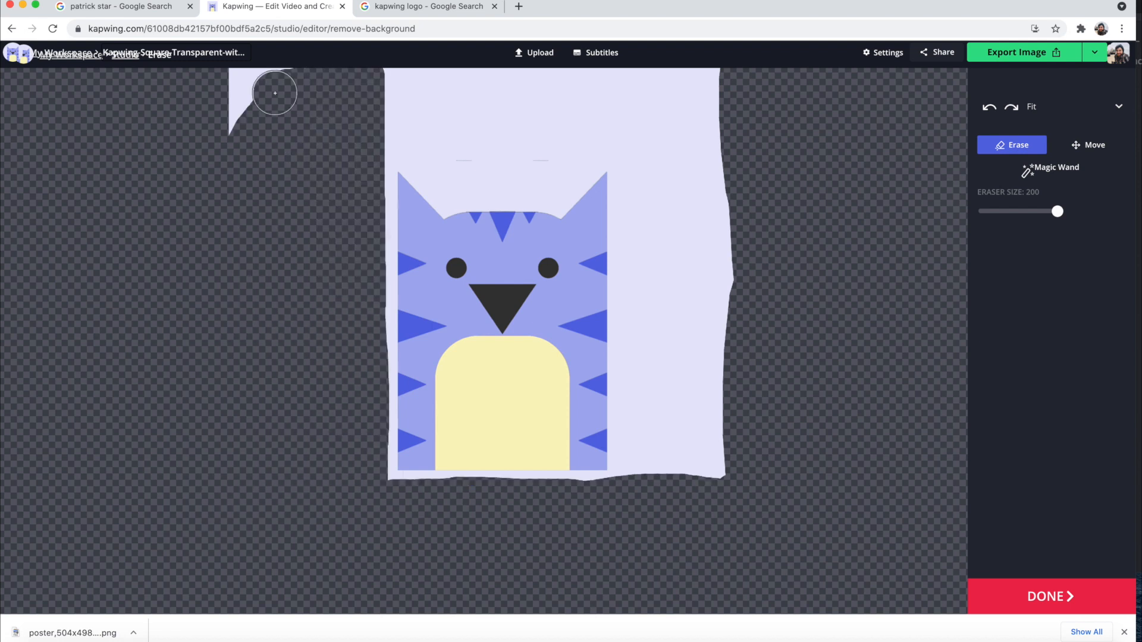
drag(275, 92, 430, 136)
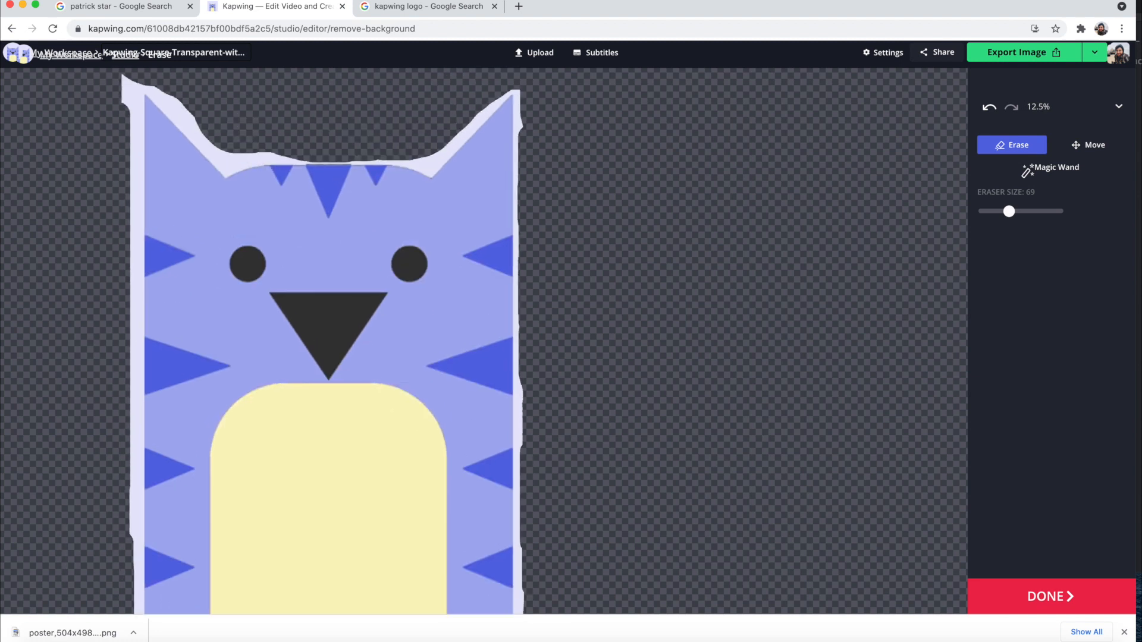
scroll(down, 3)
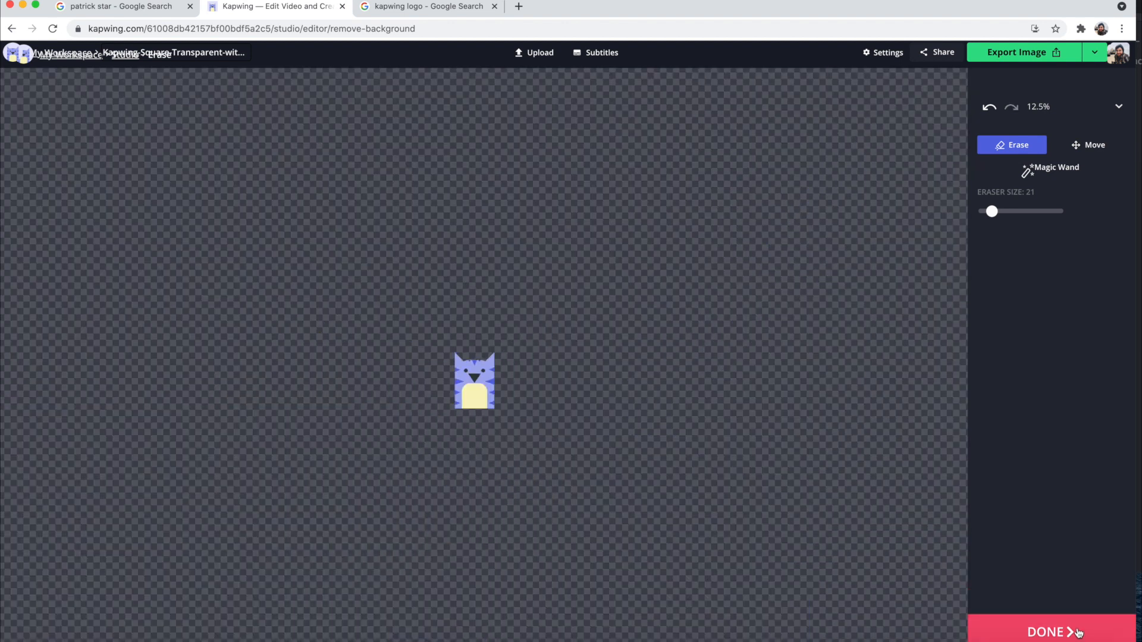
Finish background removal with Done and export the transparent cat image
click(1049, 632)
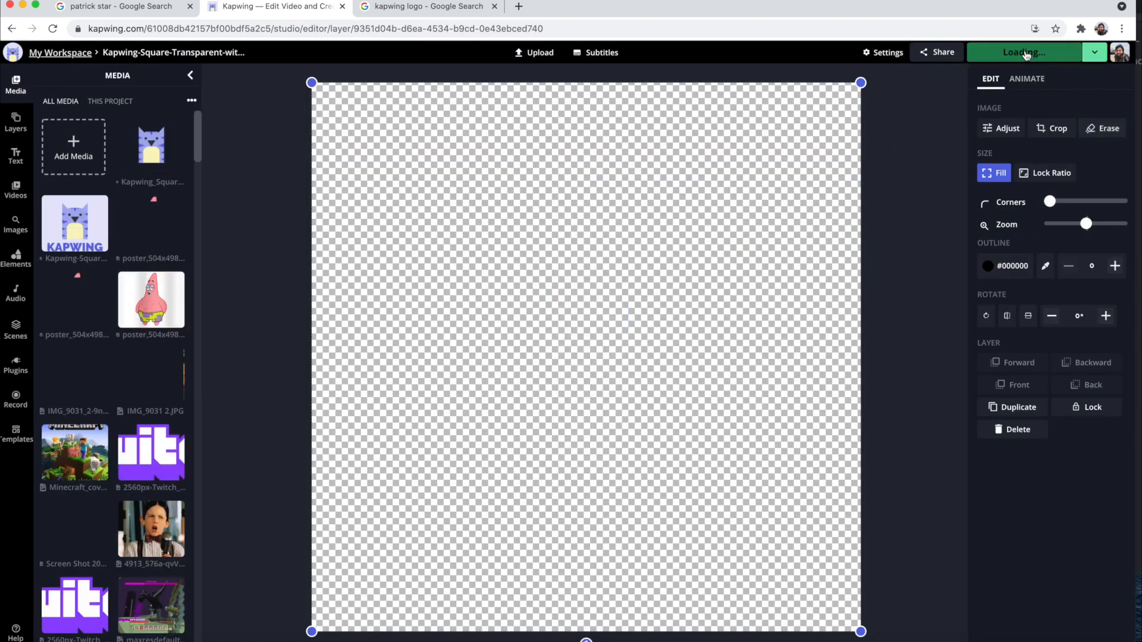
click(1024, 51)
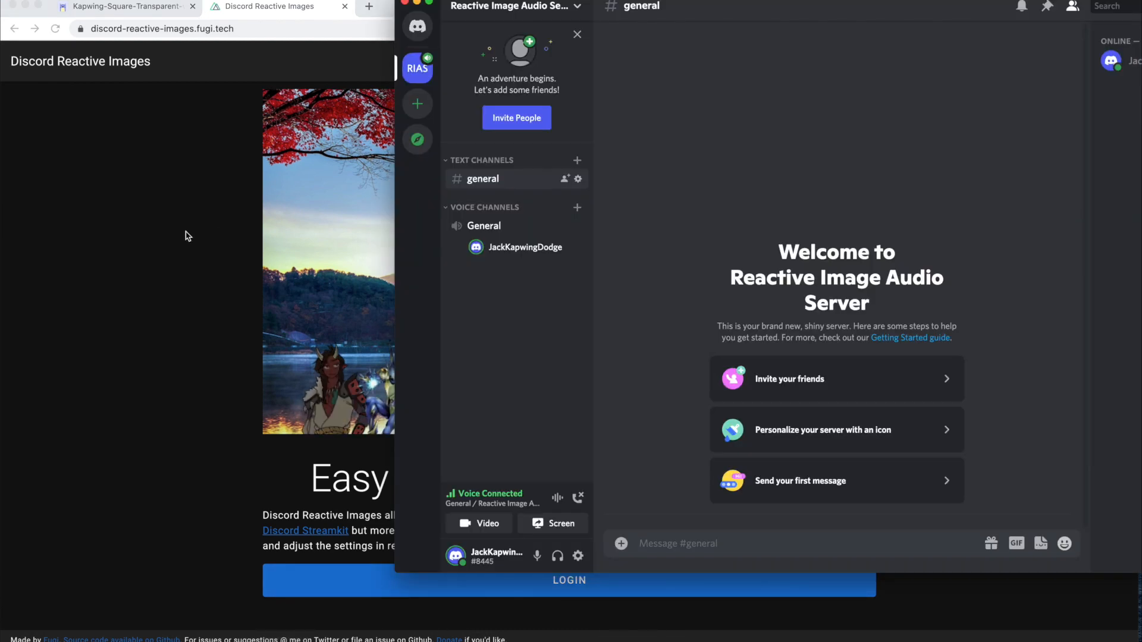
Log in to Discord Reactive Images and choose the transparent cat as the speaking image
click(576, 35)
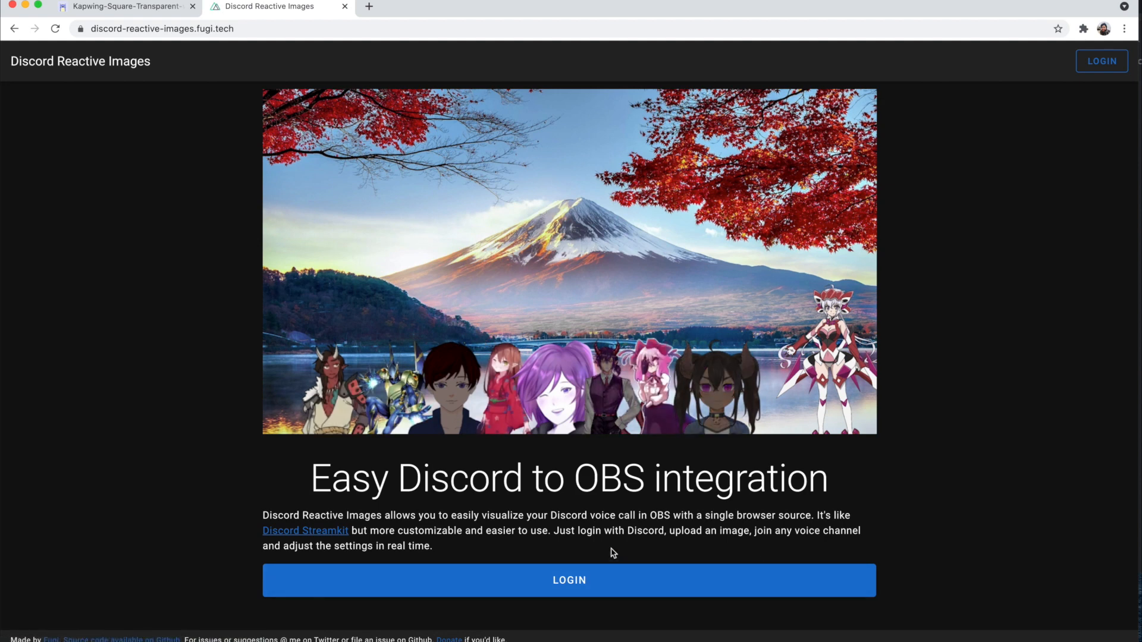
click(568, 580)
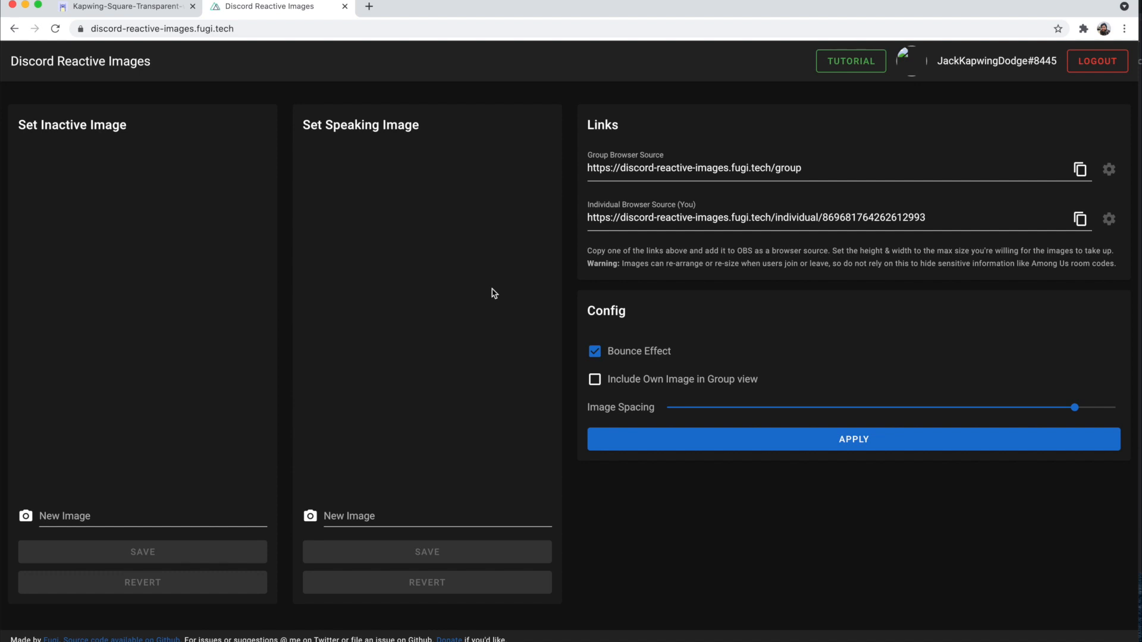
mouse_move(122, 229)
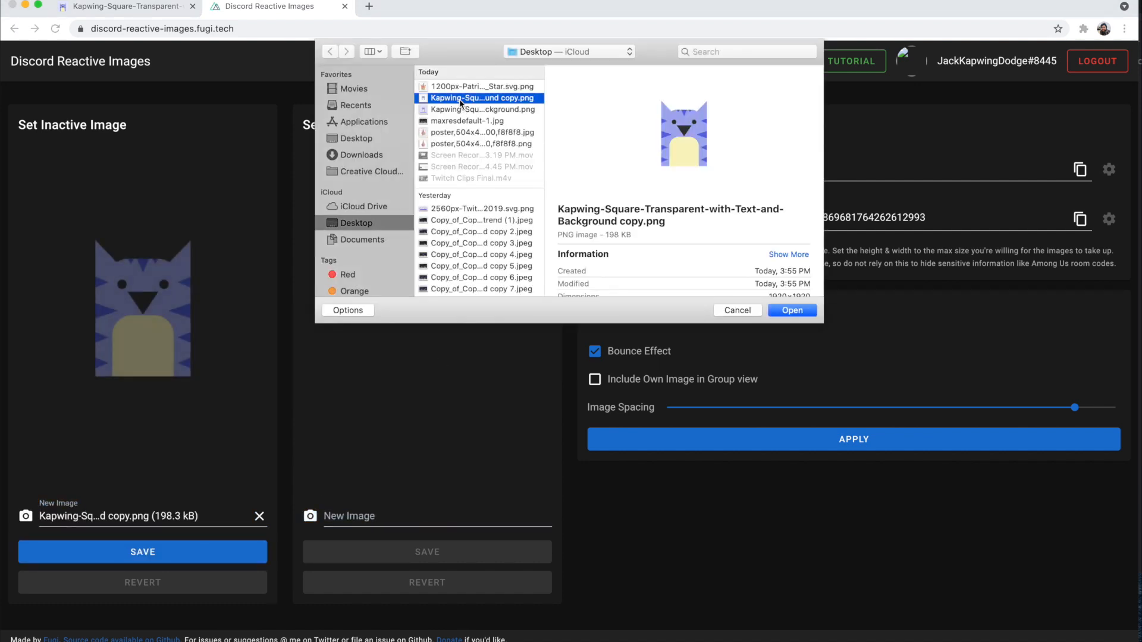
click(791, 310)
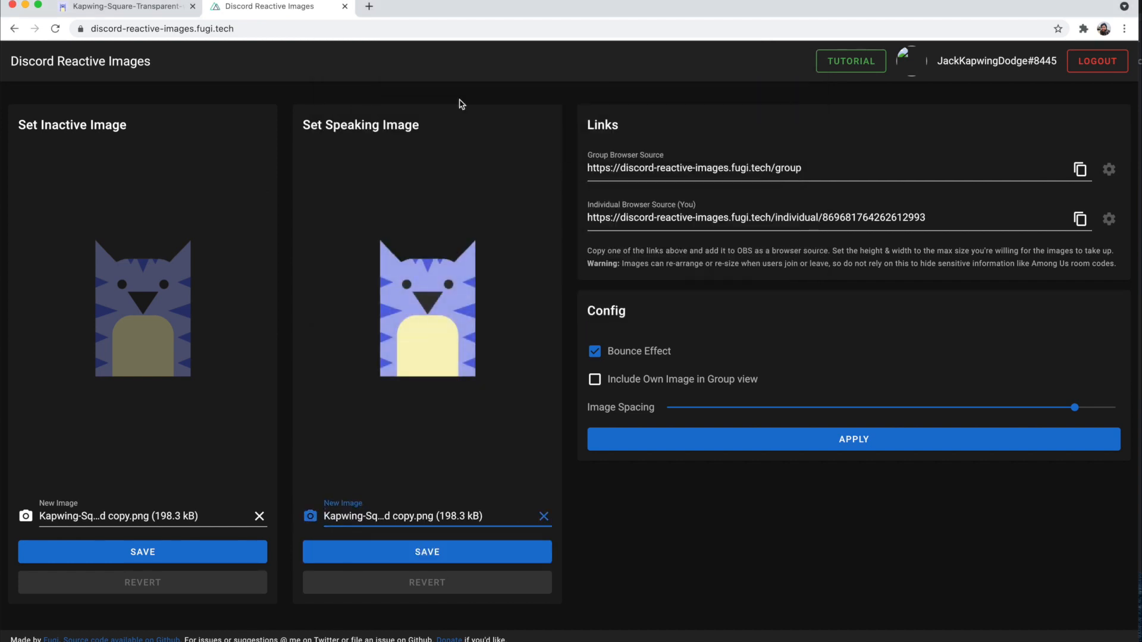
mouse_move(163, 306)
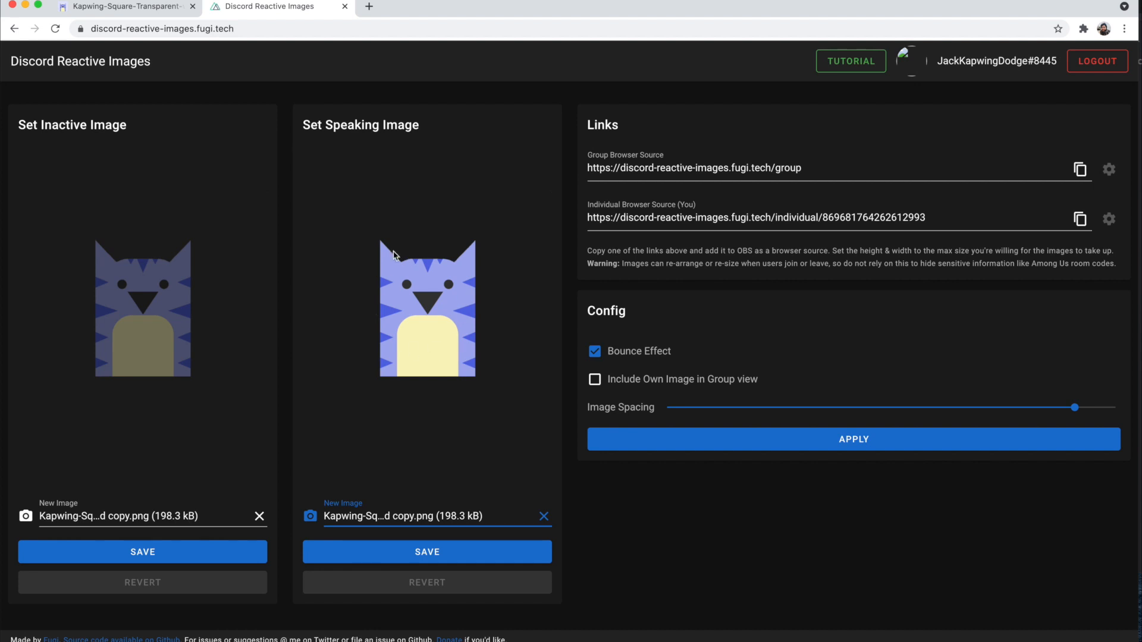
mouse_move(428, 322)
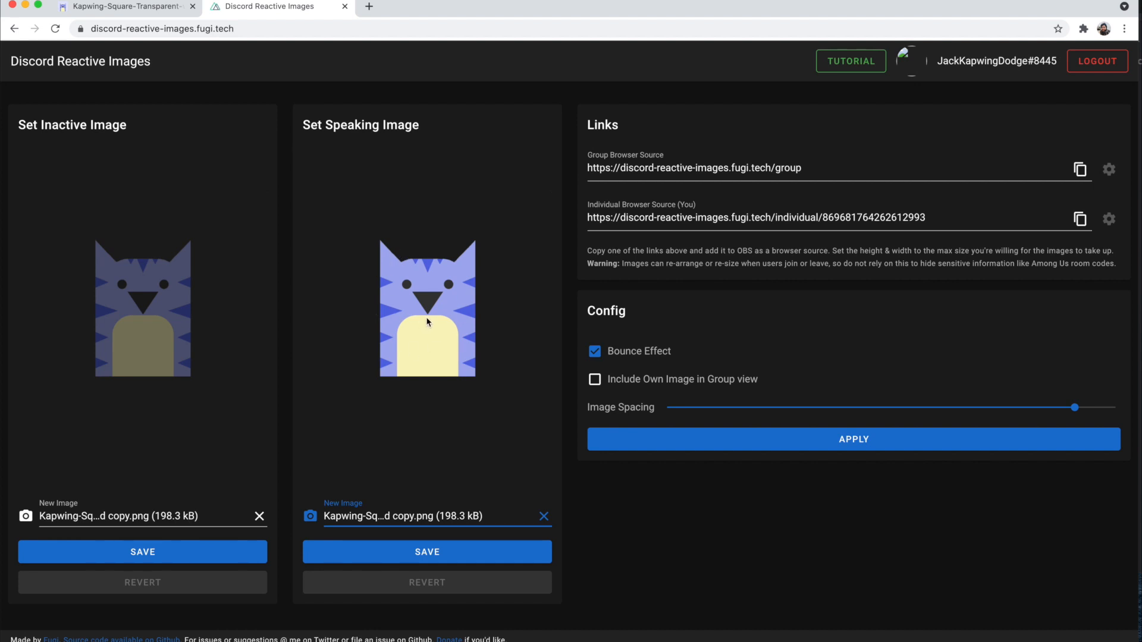
click(595, 351)
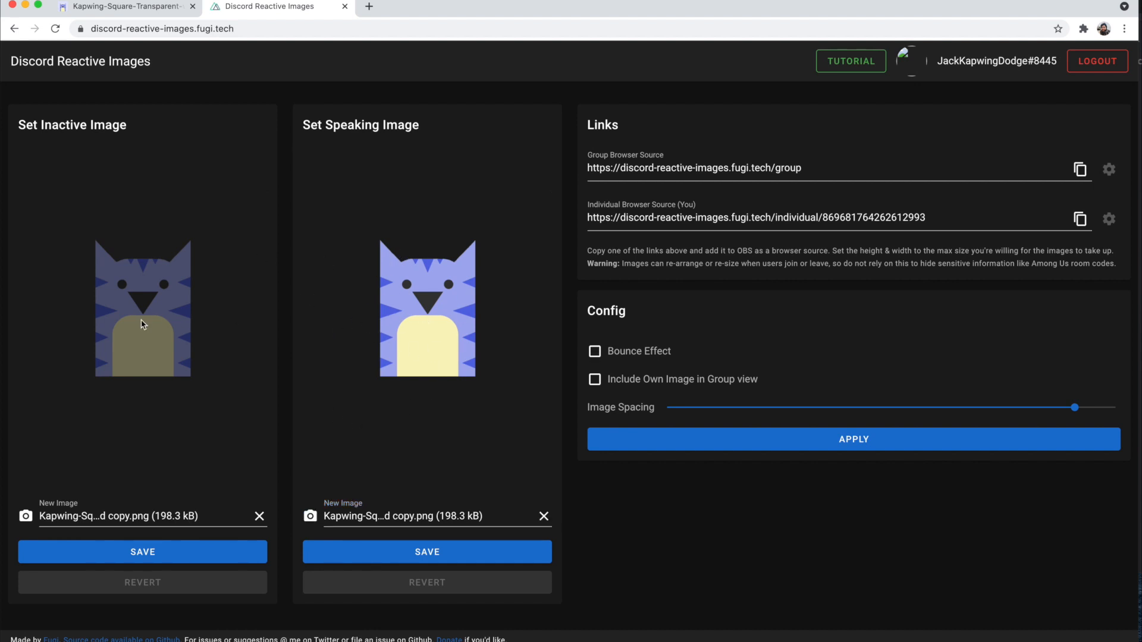
mouse_move(199, 342)
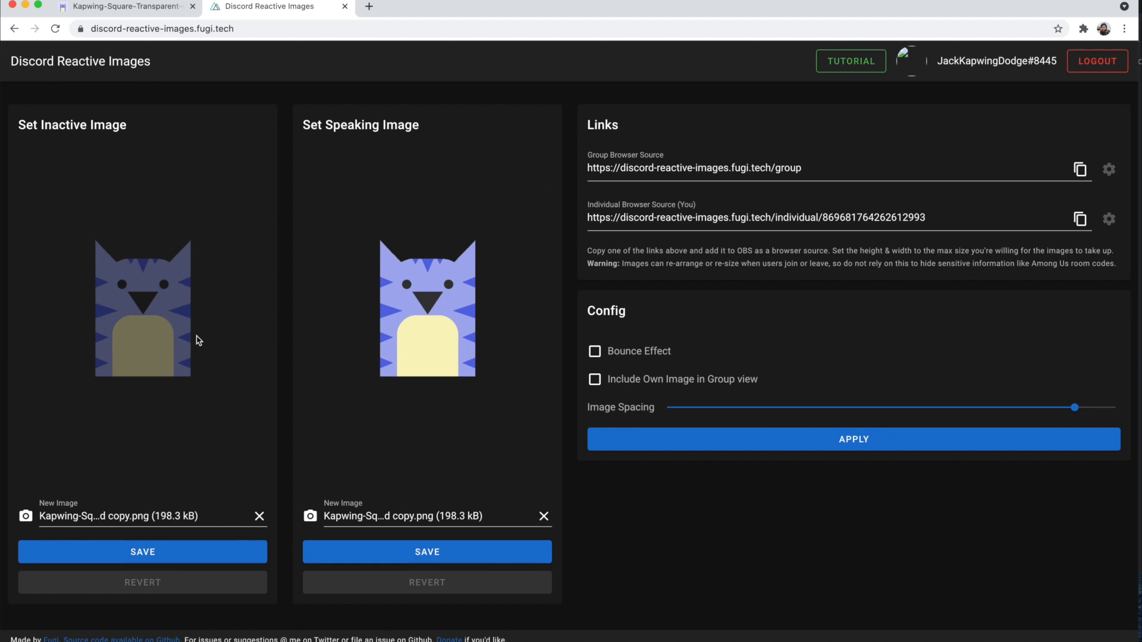
mouse_move(186, 331)
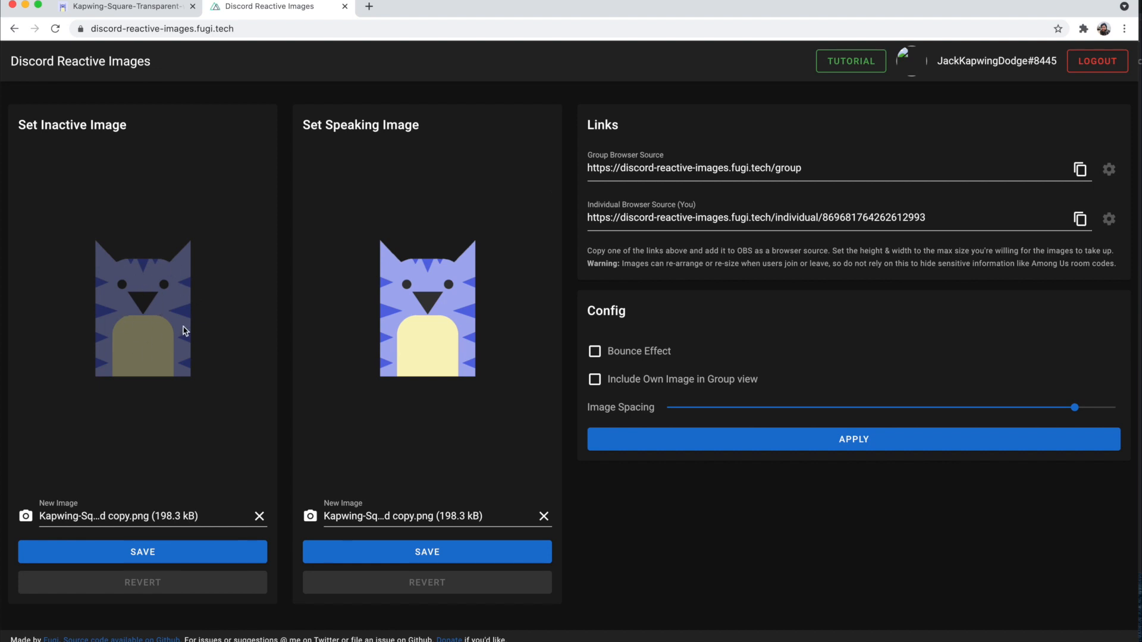
mouse_move(161, 304)
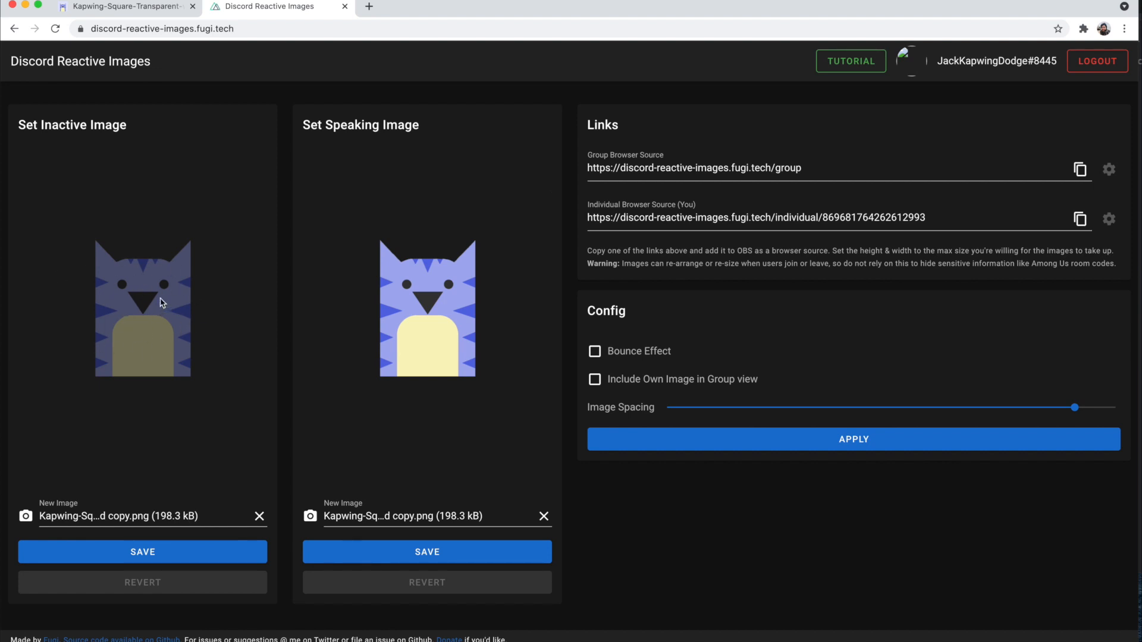
mouse_move(480, 311)
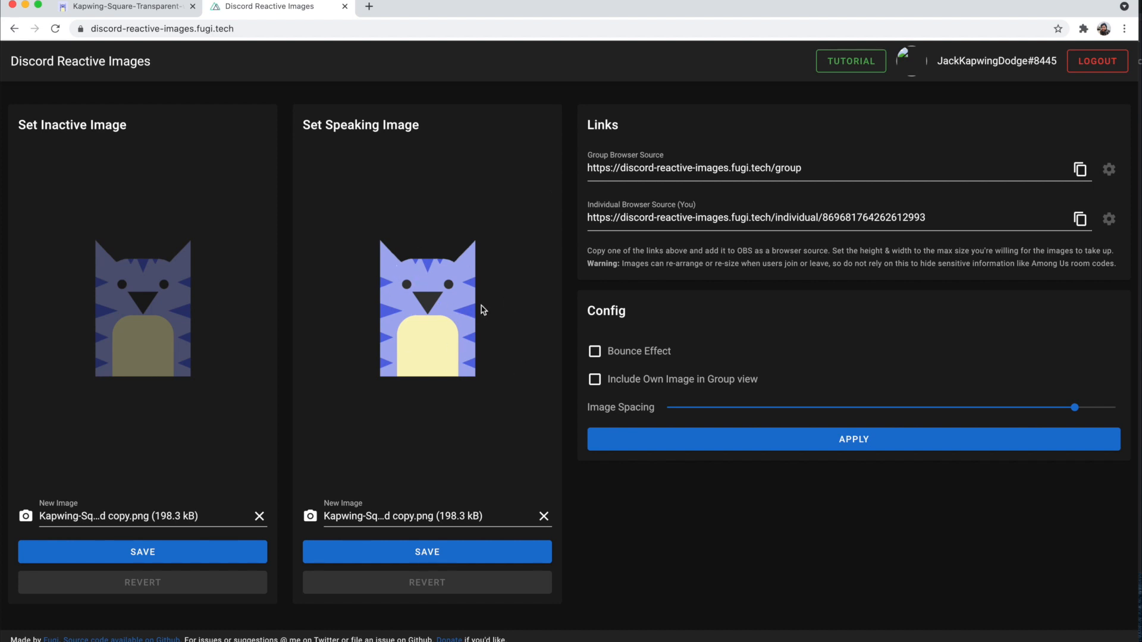
mouse_move(422, 311)
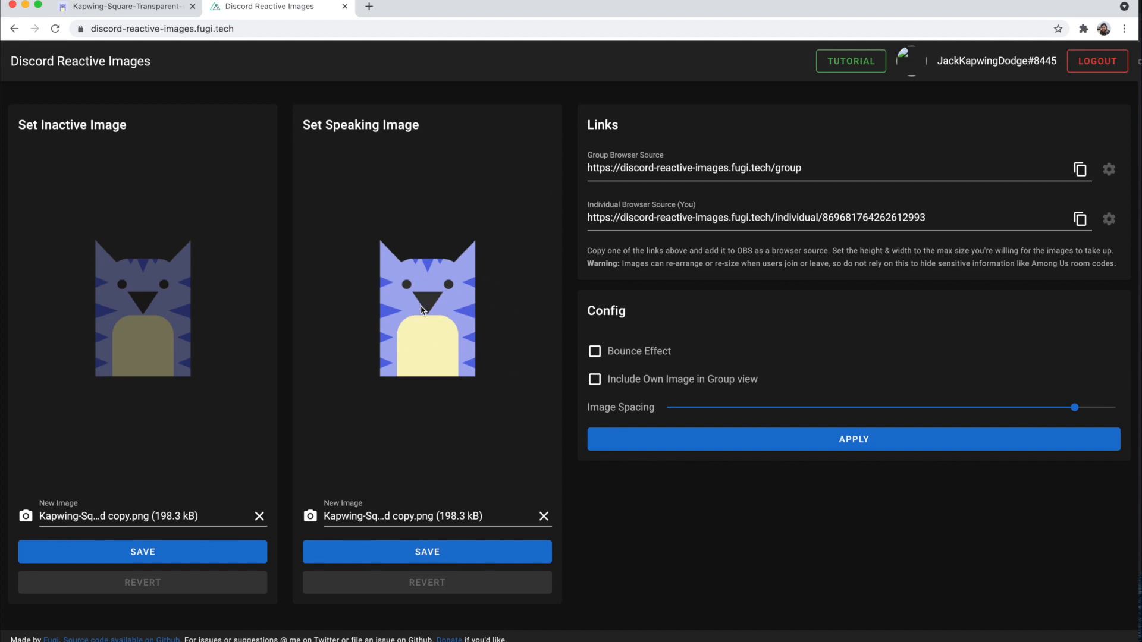
mouse_move(415, 319)
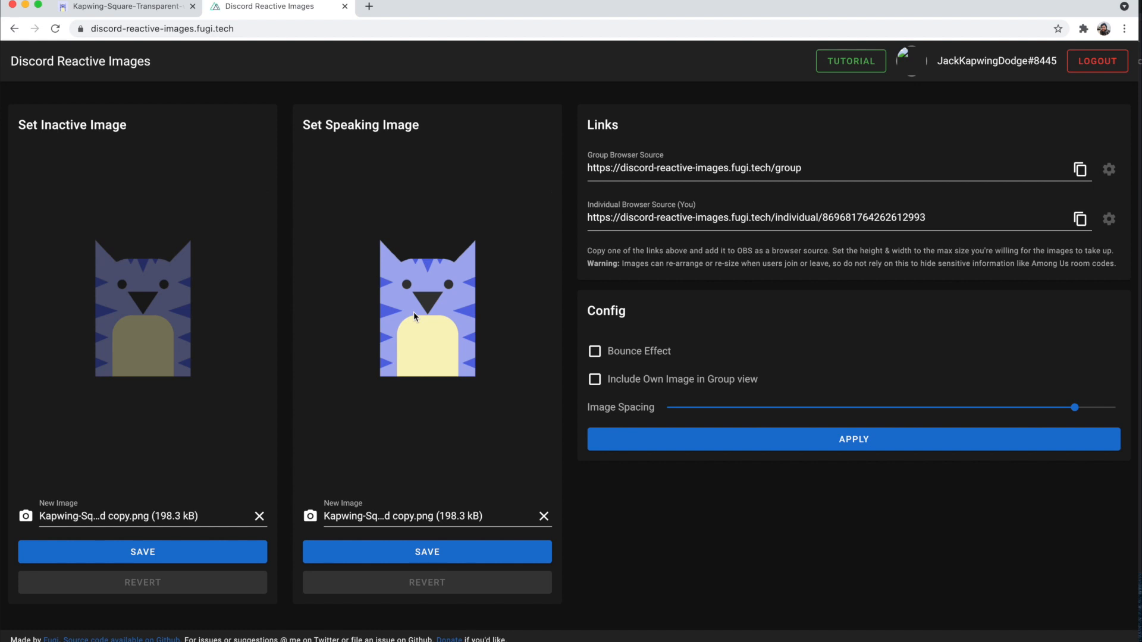
Enable the Bounce Effect and save the cat as the inactive image
click(595, 351)
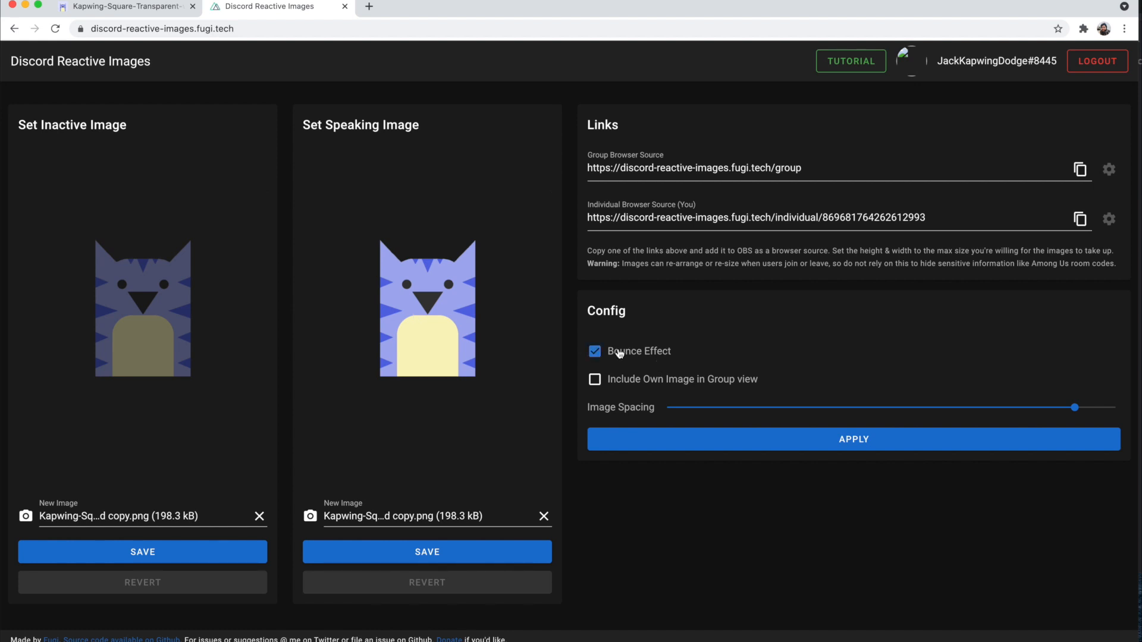
click(172, 21)
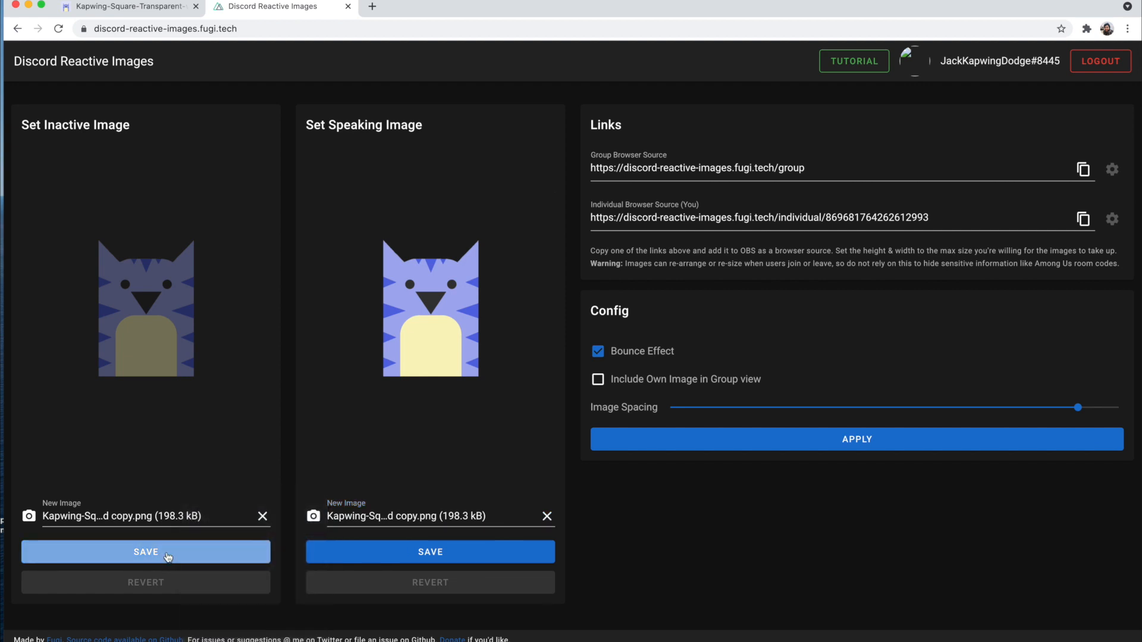
click(145, 551)
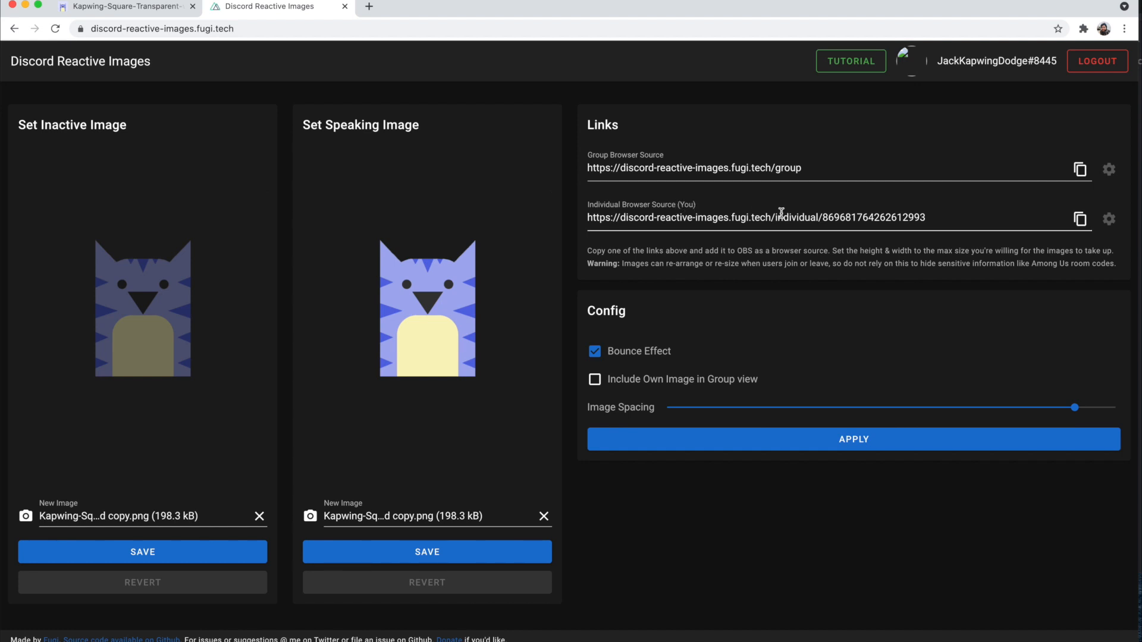
Copy the individual browser source link and show the Reactive Image Audio Server voice channel
click(757, 216)
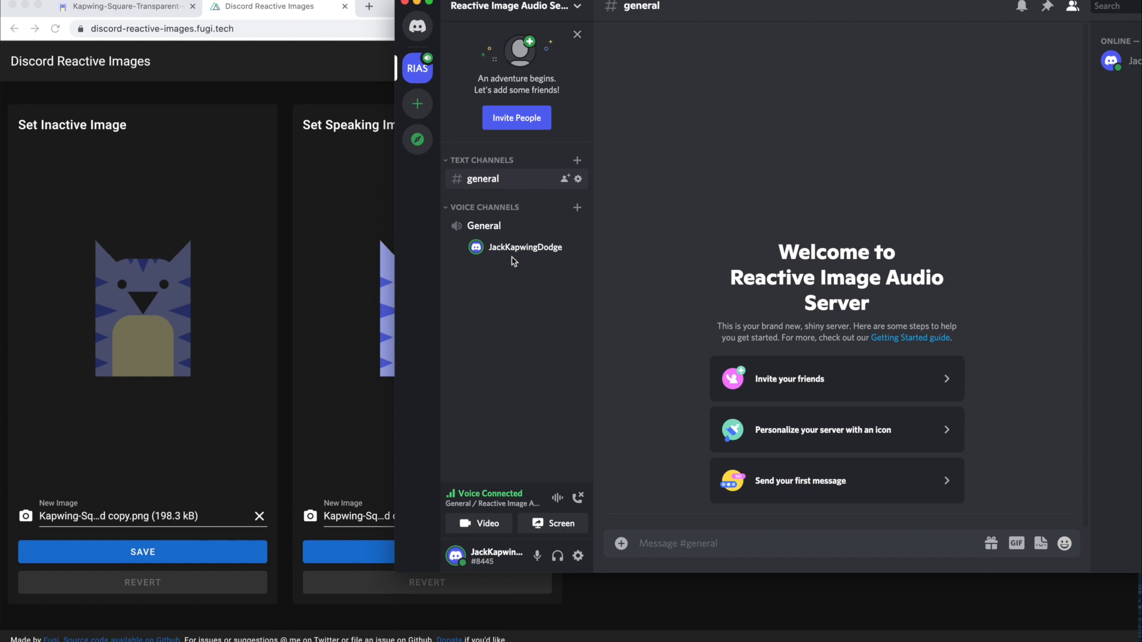
mouse_move(527, 248)
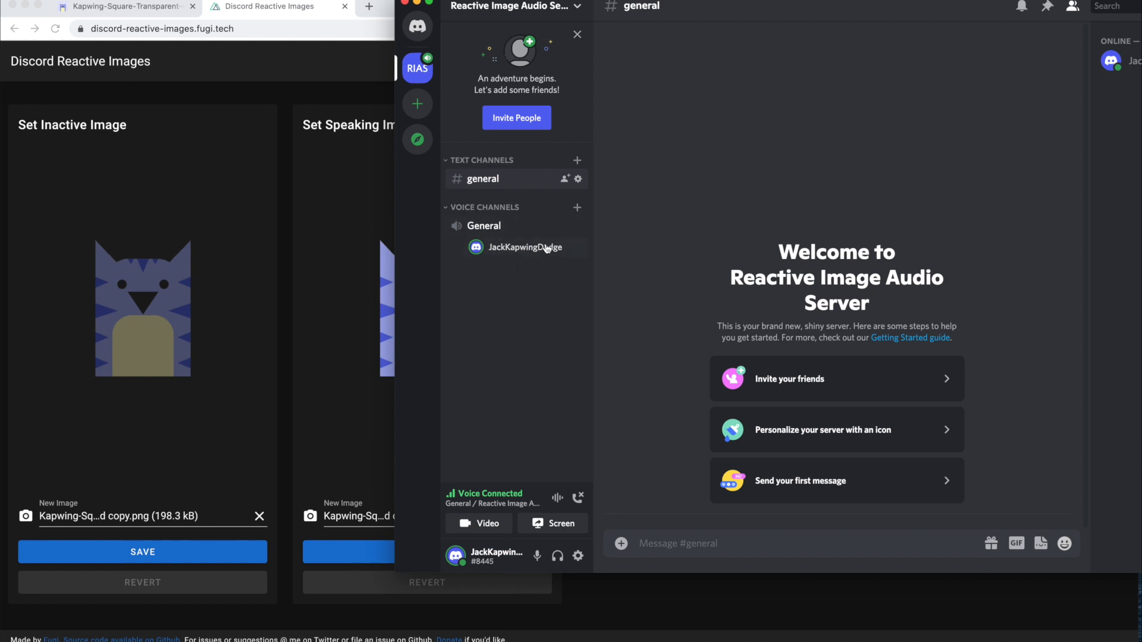
click(523, 247)
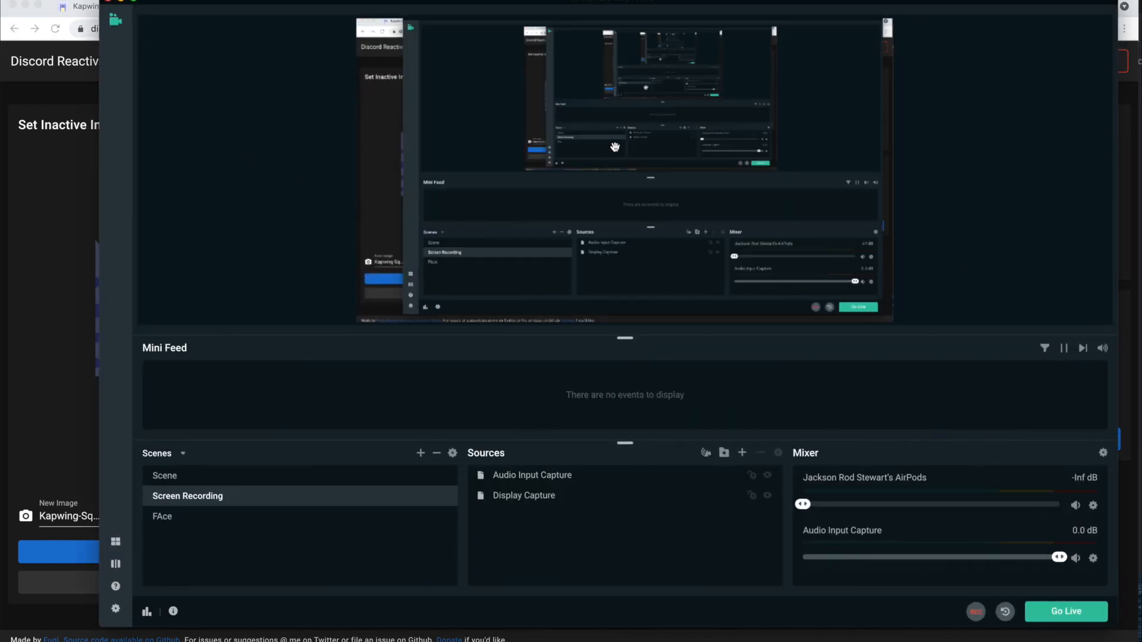
mouse_move(741, 452)
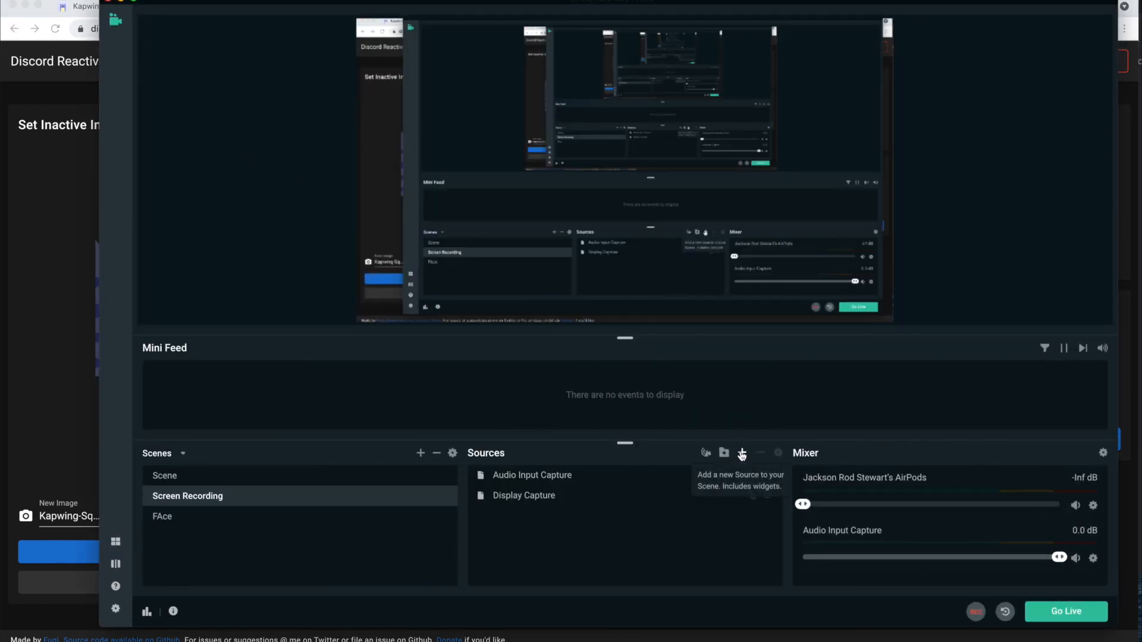
Add a Browser Source with the individual reactive-image URL sized 1920 by 1080
click(741, 453)
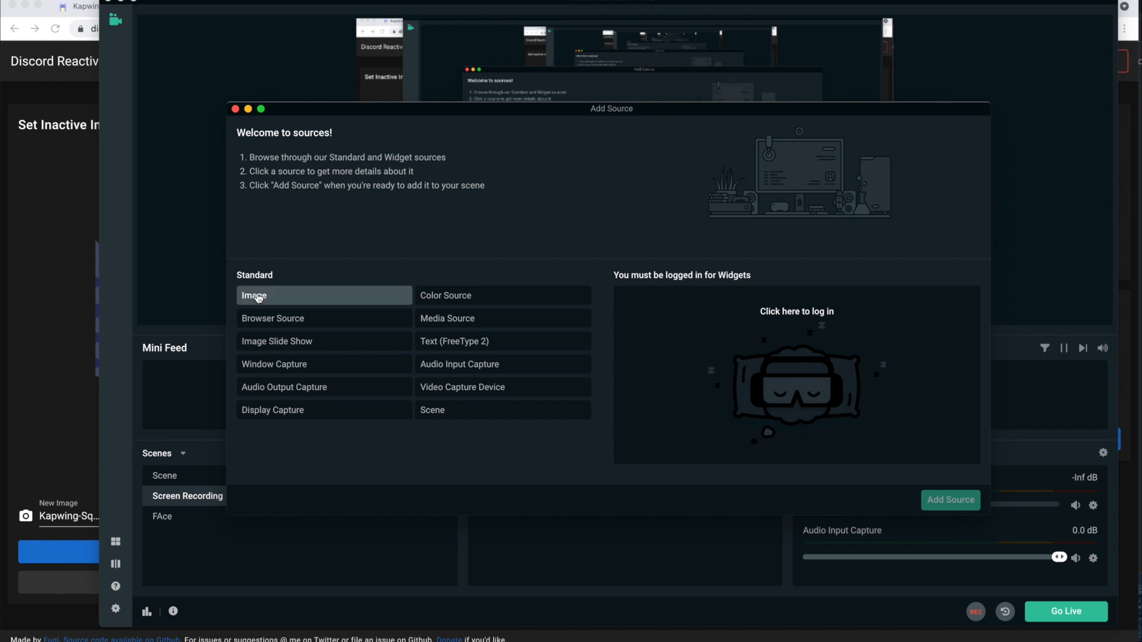
click(272, 319)
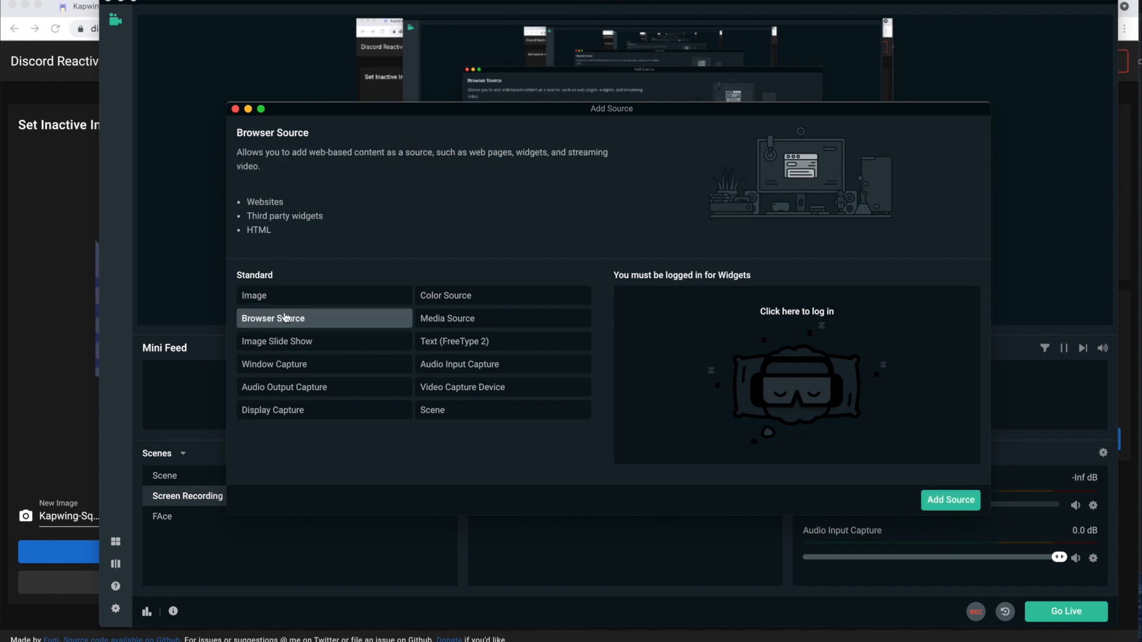
click(949, 499)
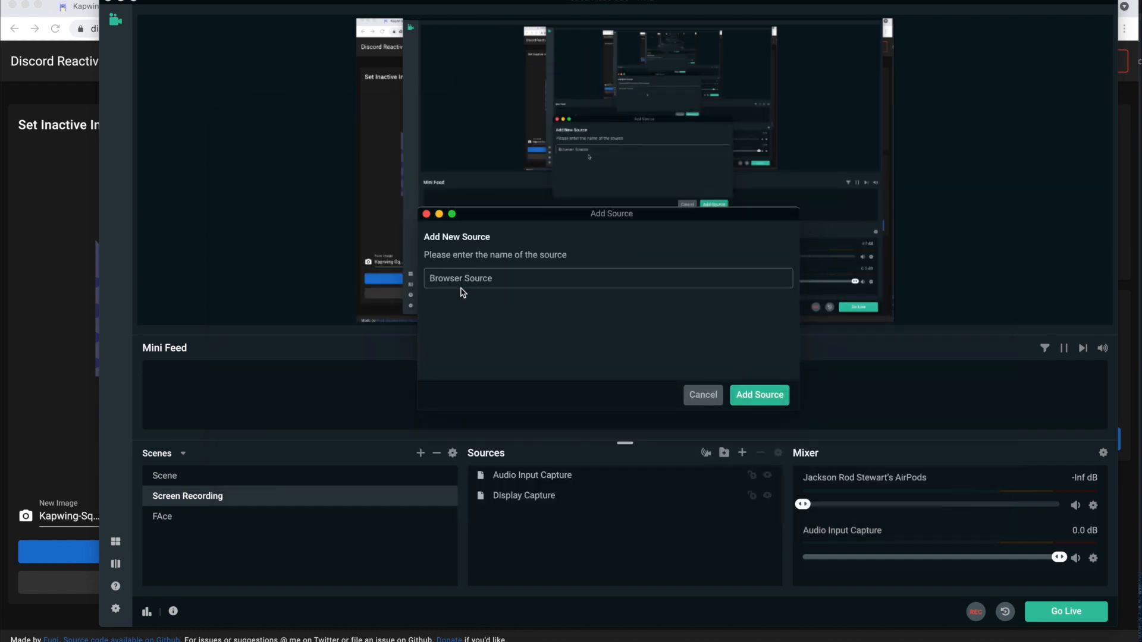
click(757, 395)
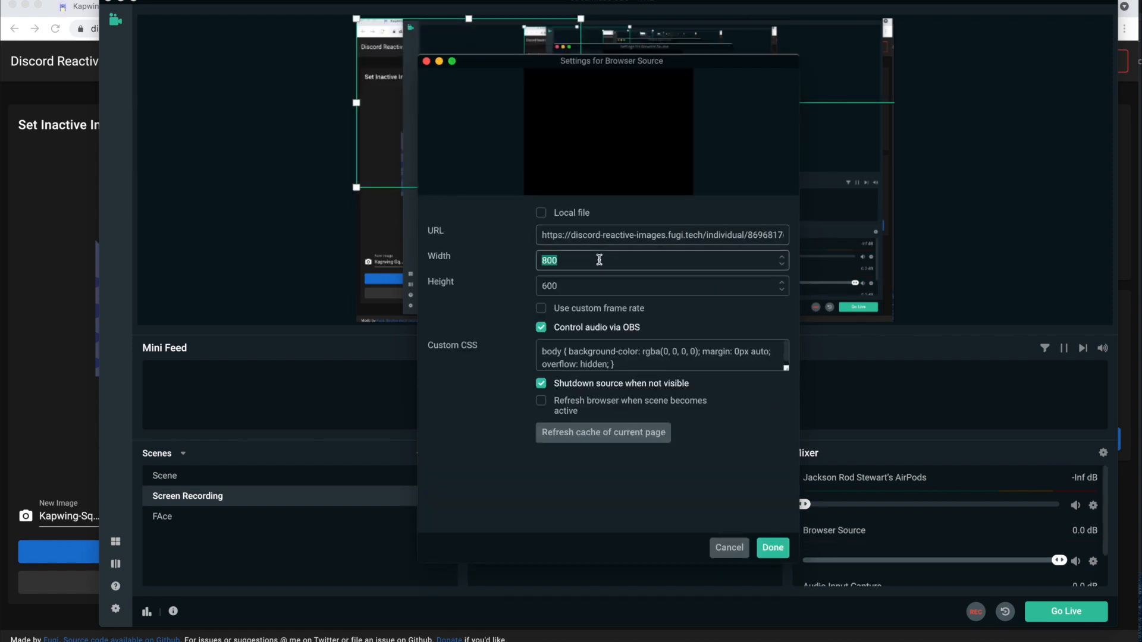
text(1920)
click(662, 286)
text(1080)
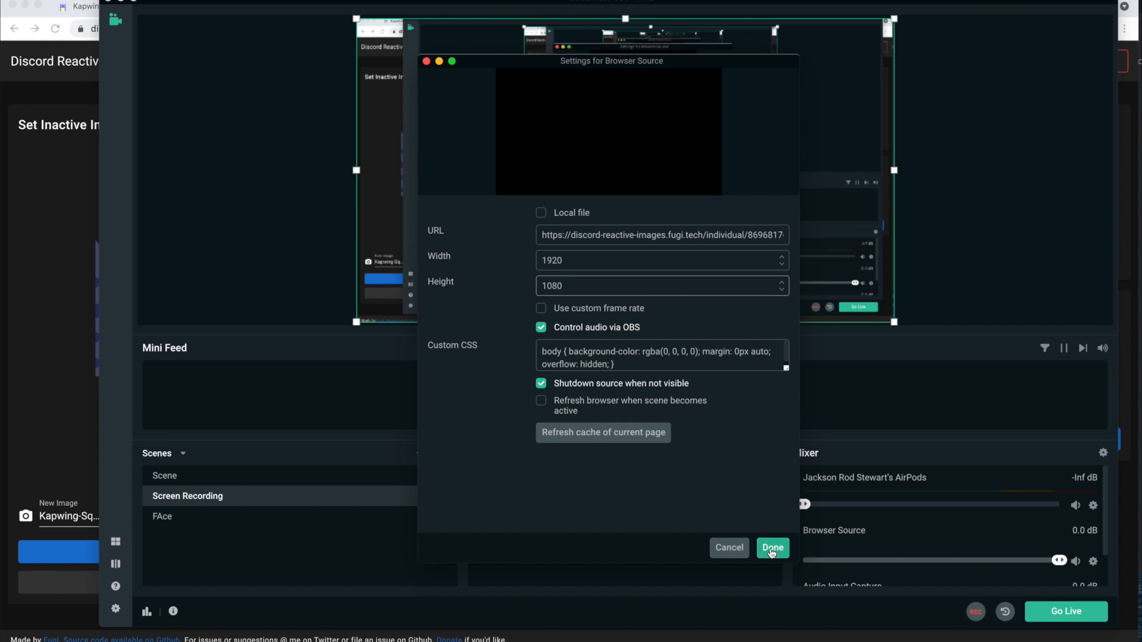
click(771, 547)
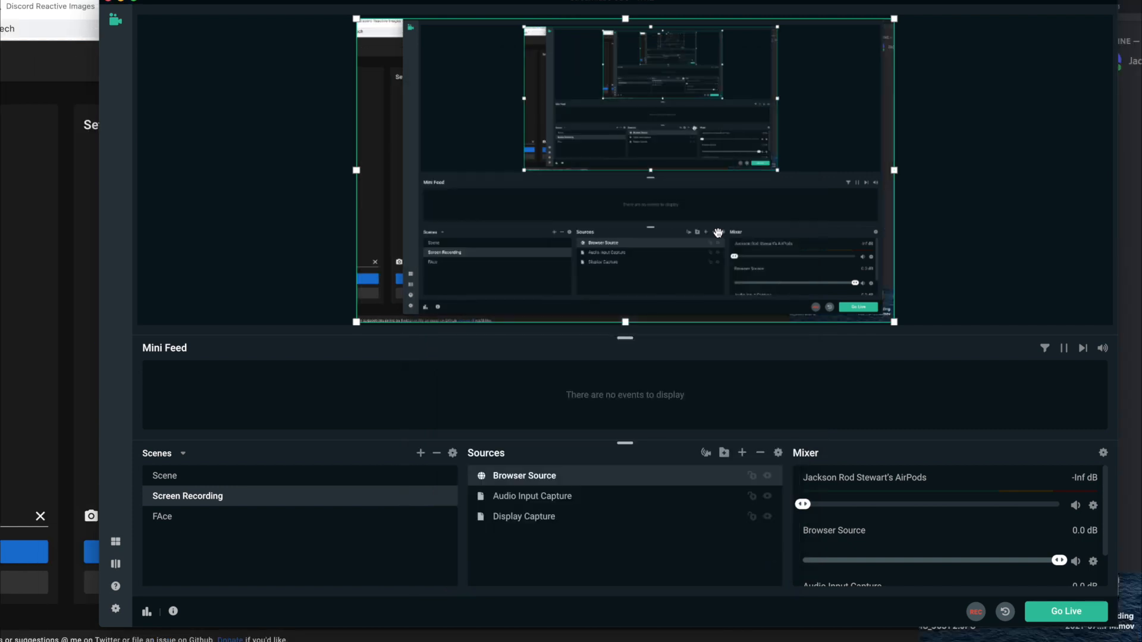
Review Voice & Video settings, the Input Device dropdown and voice processing options
click(283, 15)
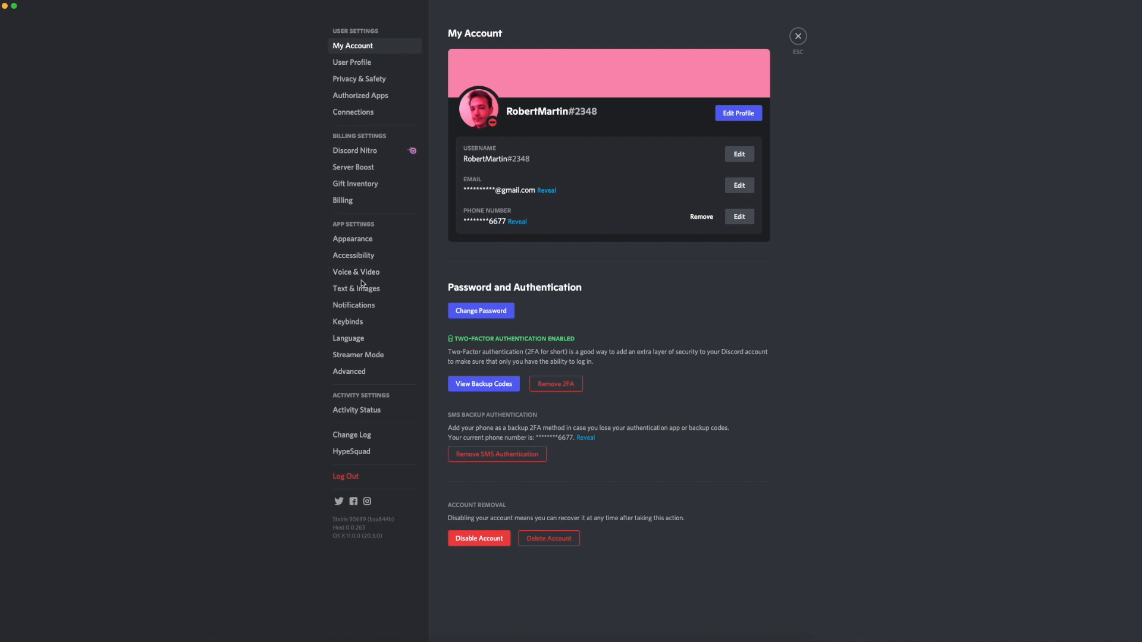
mouse_move(356, 271)
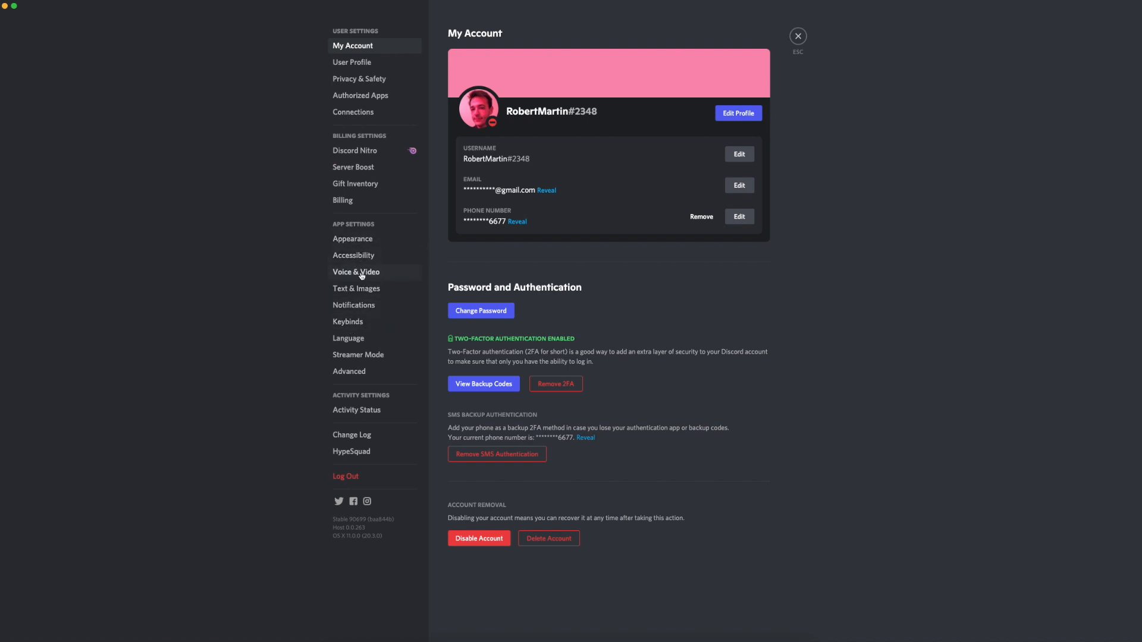
click(356, 271)
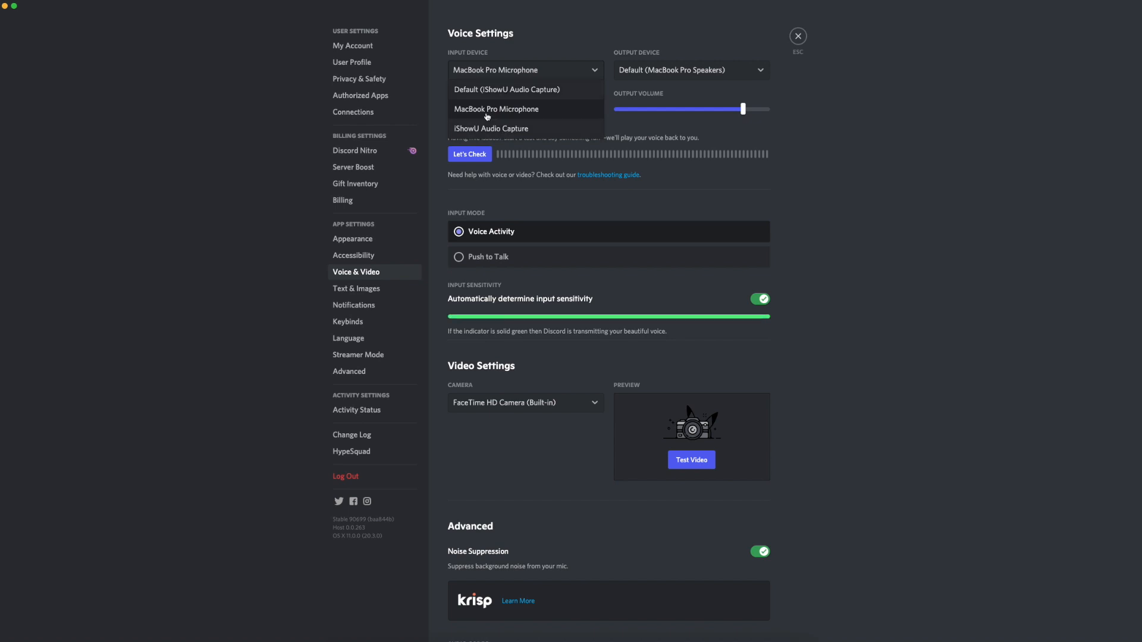
scroll(down, 3)
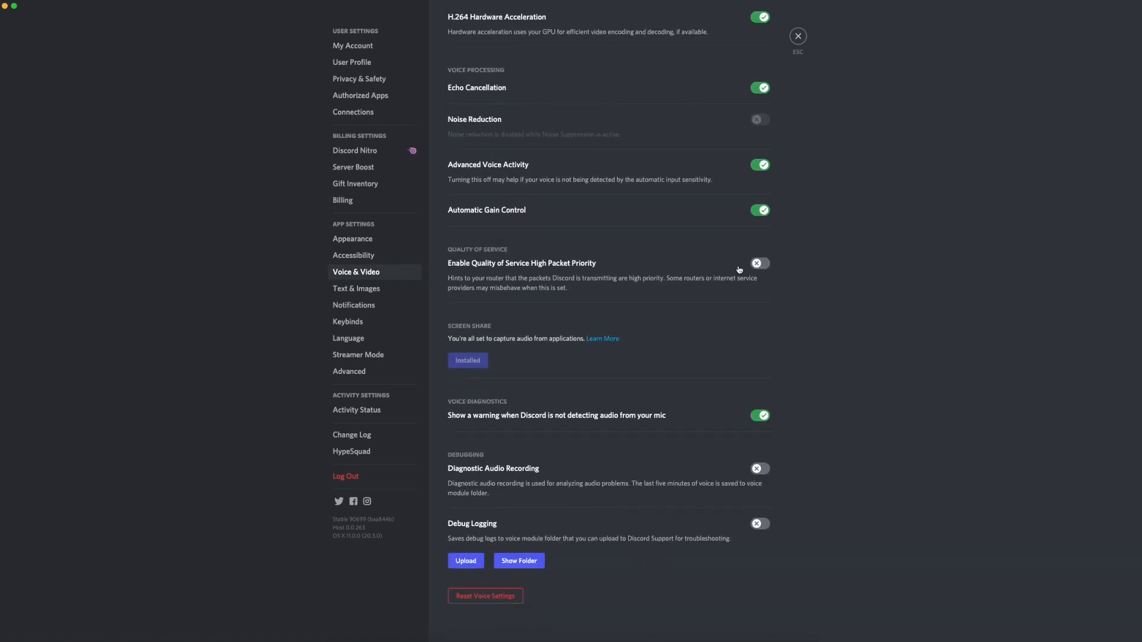
mouse_move(485, 595)
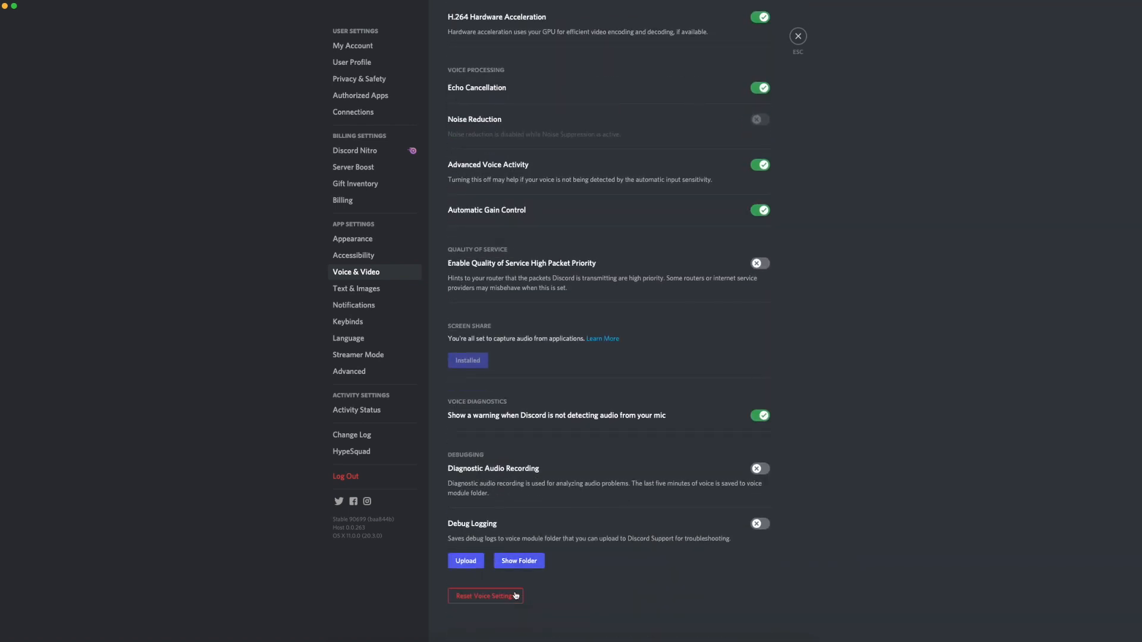